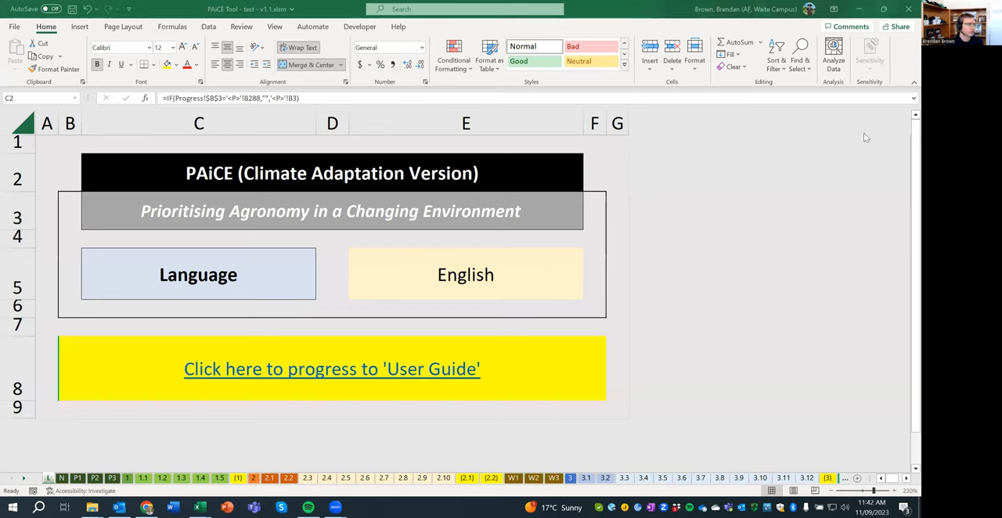
{"action": "mouse_move", "coordinate": [746, 86]}
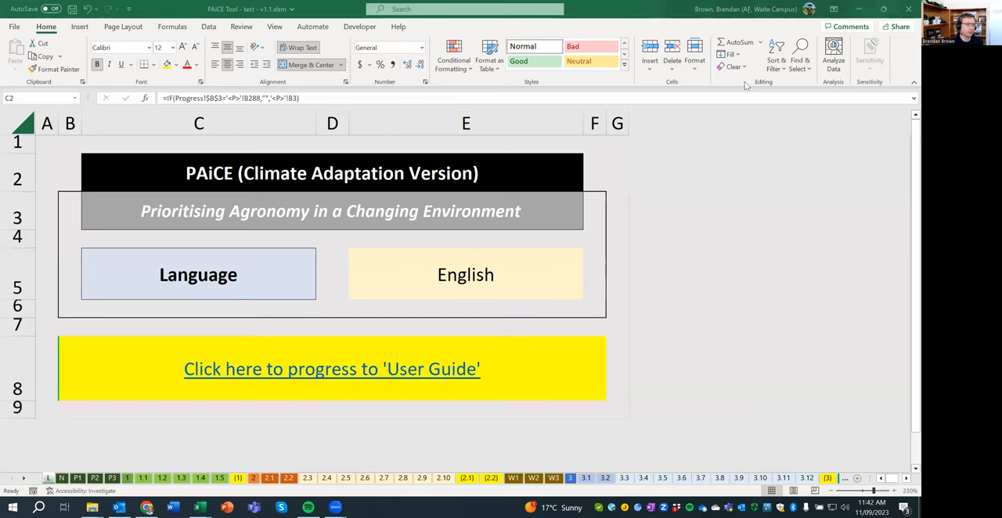
{"action": "mouse_move", "coordinate": [906, 89]}
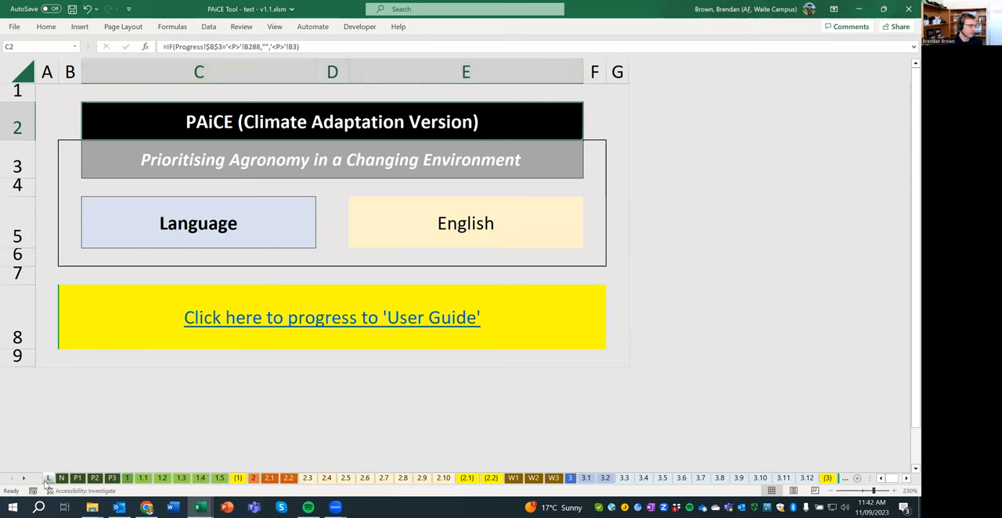
{"action": "mouse_move", "coordinate": [26, 478]}
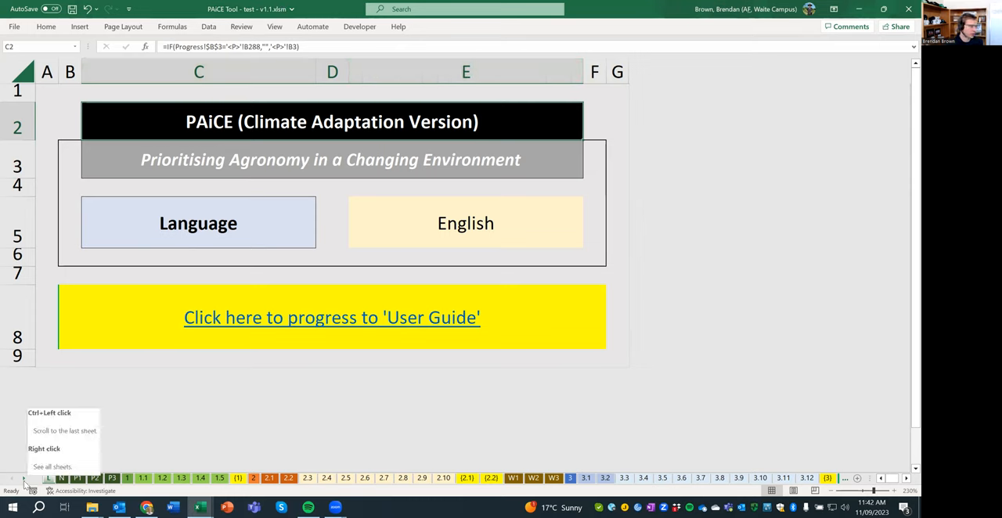
{"action": "mouse_move", "coordinate": [235, 486]}
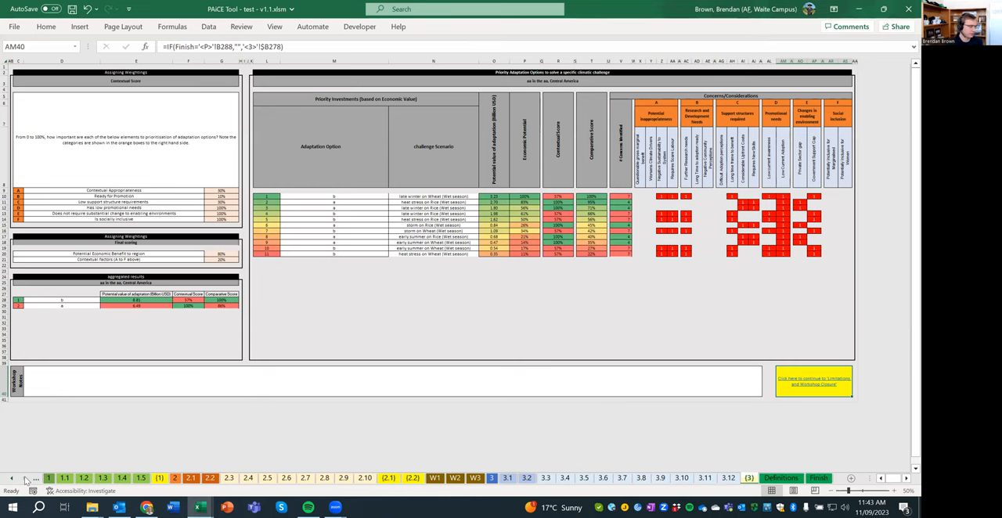
Step: Unhide the hidden calculation sheets and display the <P> English–Spanish text table
{"action": "left_click", "coordinate": [50, 478]}
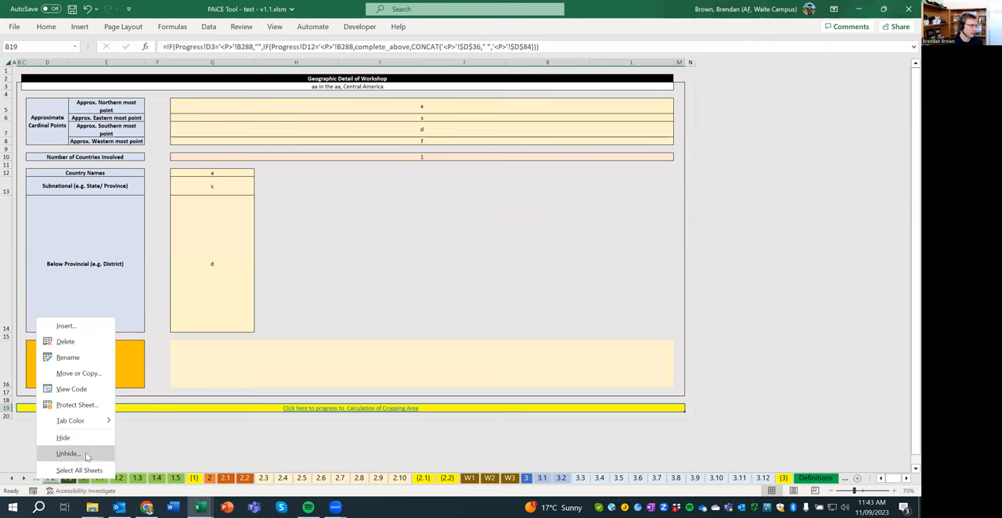
{"action": "left_click", "coordinate": [68, 454]}
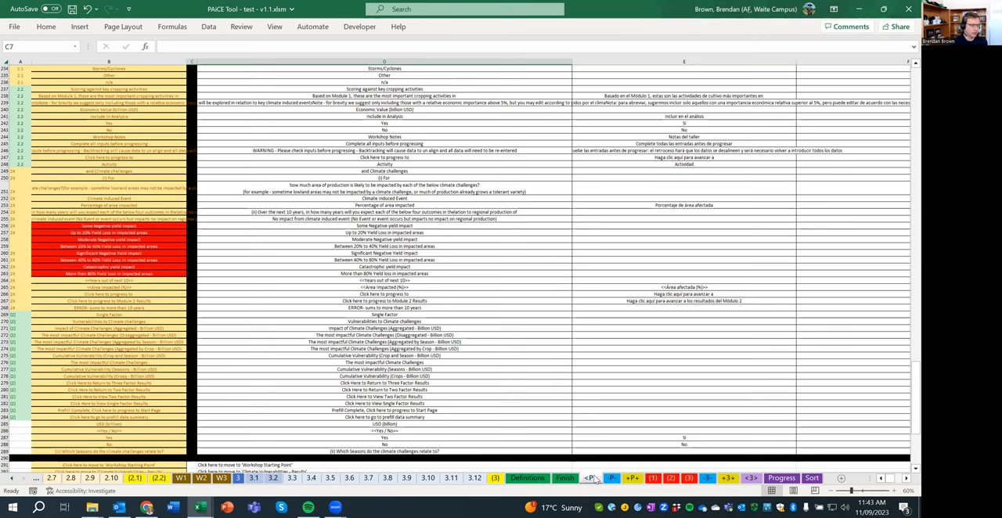
{"action": "mouse_move", "coordinate": [660, 472]}
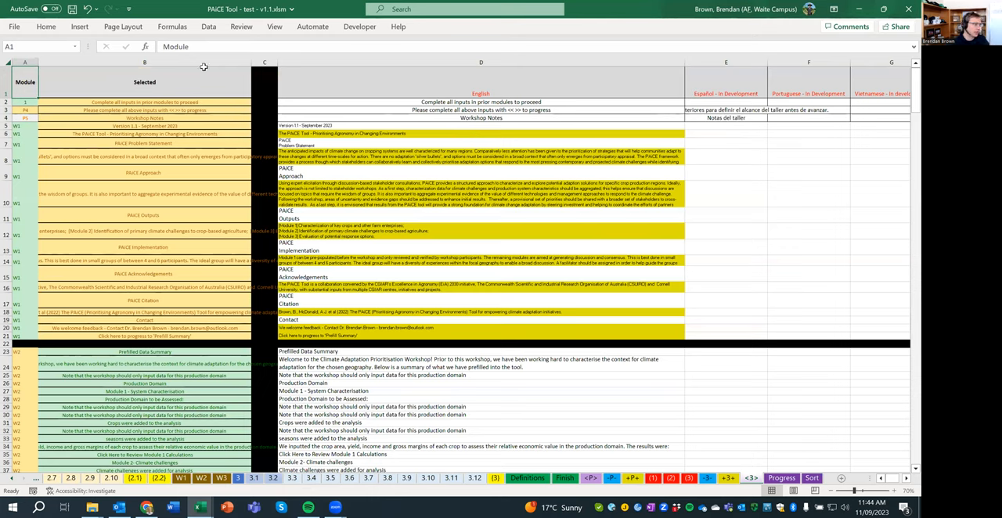
{"action": "mouse_move", "coordinate": [166, 64]}
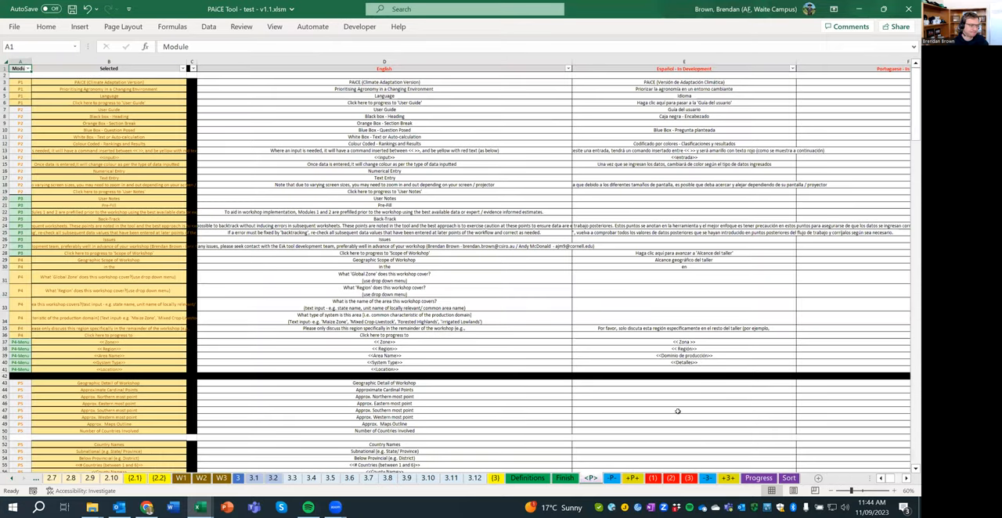
Step: Group-select the helper calculation sheet tabs and hide them, leaving Progress visible
{"action": "left_click", "coordinate": [609, 478]}
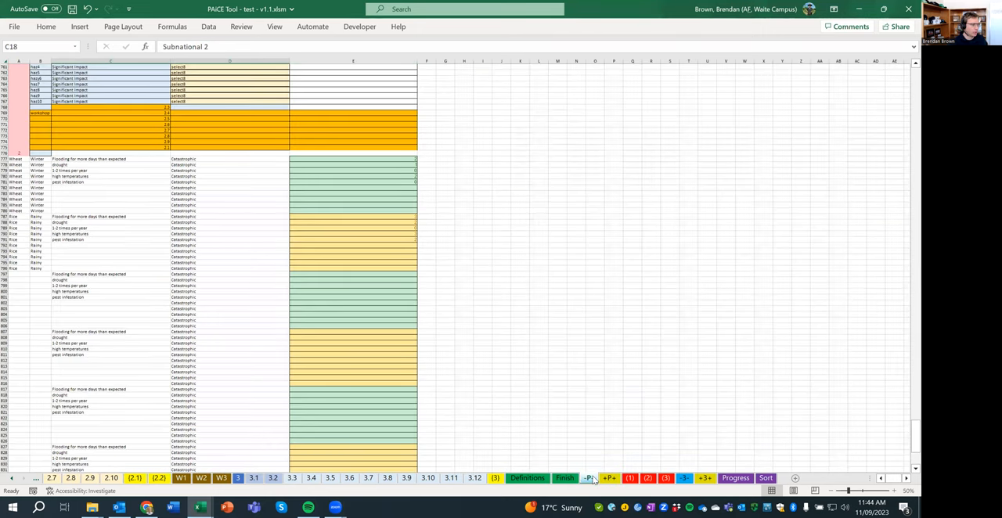
{"action": "mouse_move", "coordinate": [603, 479]}
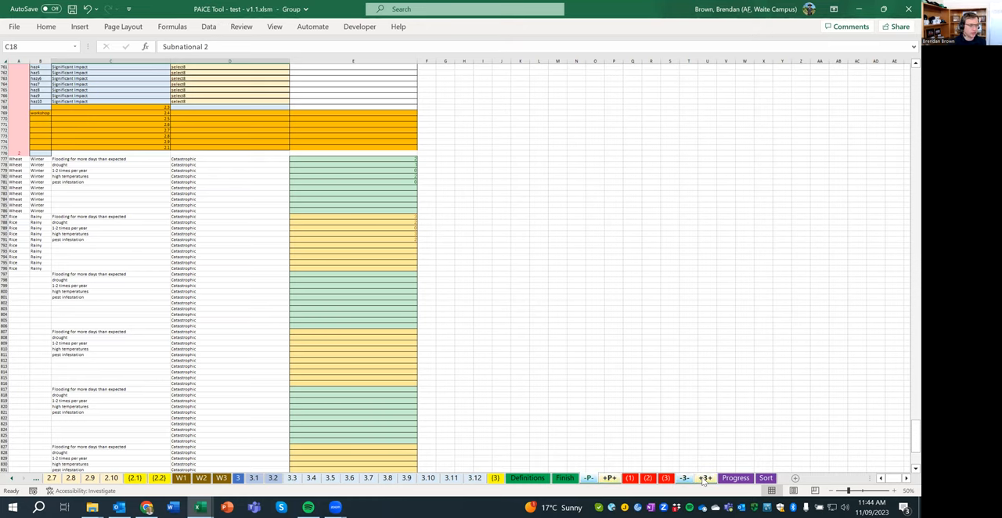
{"action": "right_click", "coordinate": [685, 478]}
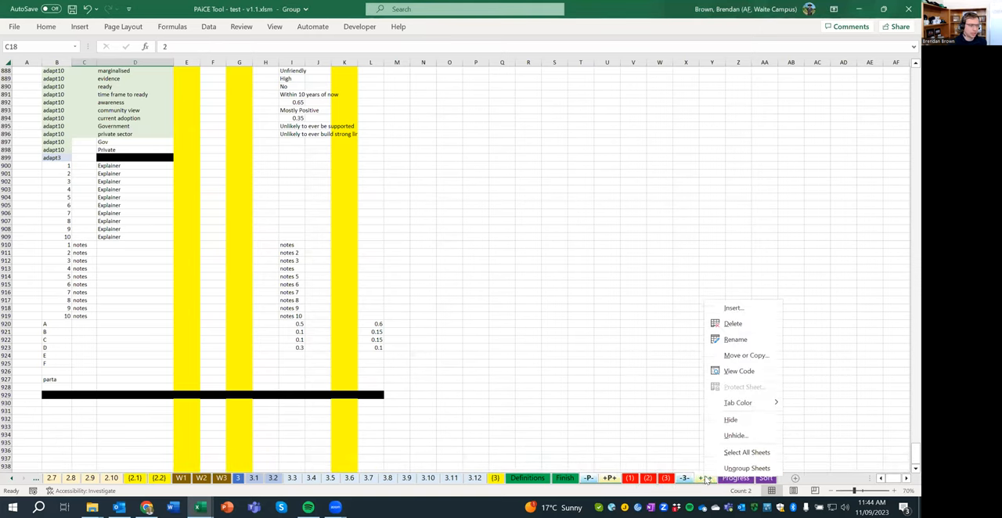
{"action": "mouse_move", "coordinate": [746, 356]}
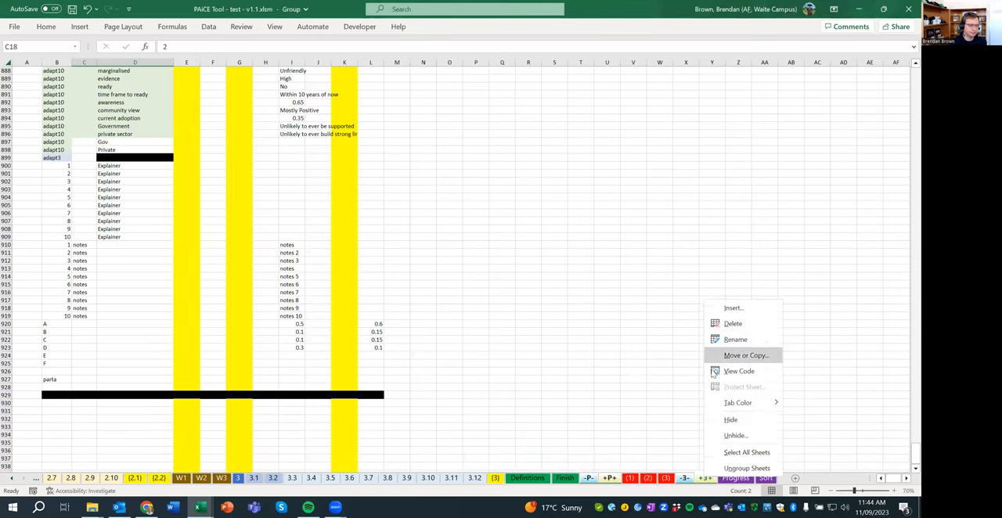
{"action": "mouse_move", "coordinate": [731, 420]}
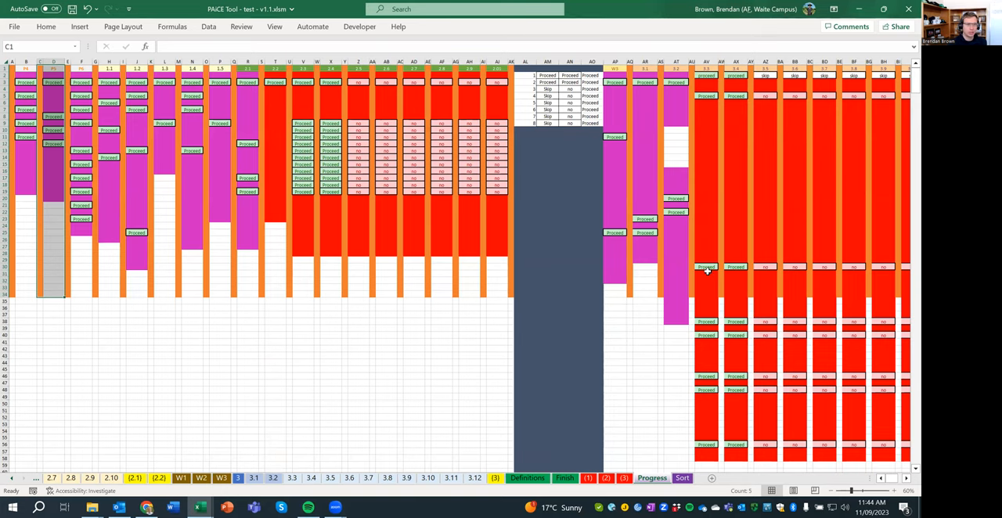
{"action": "mouse_move", "coordinate": [548, 451]}
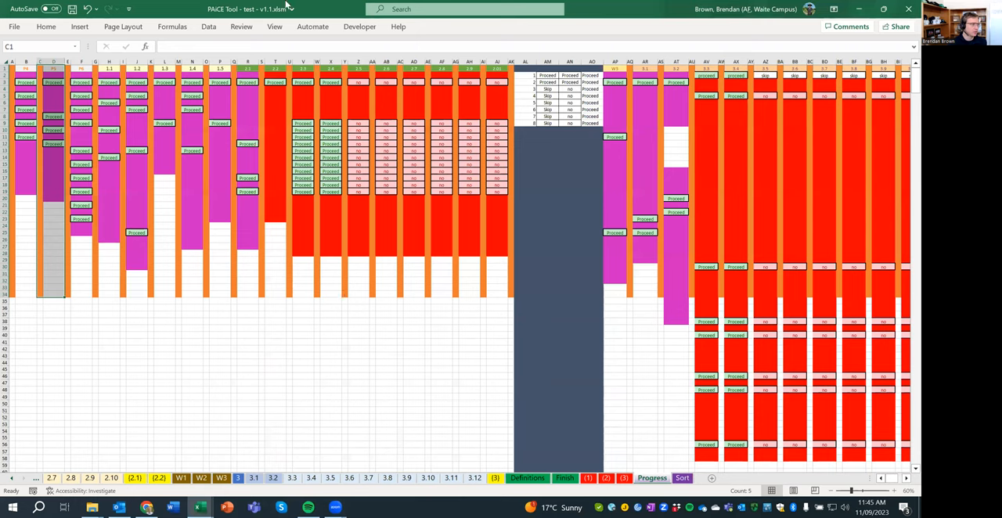
{"action": "mouse_move", "coordinate": [214, 155]}
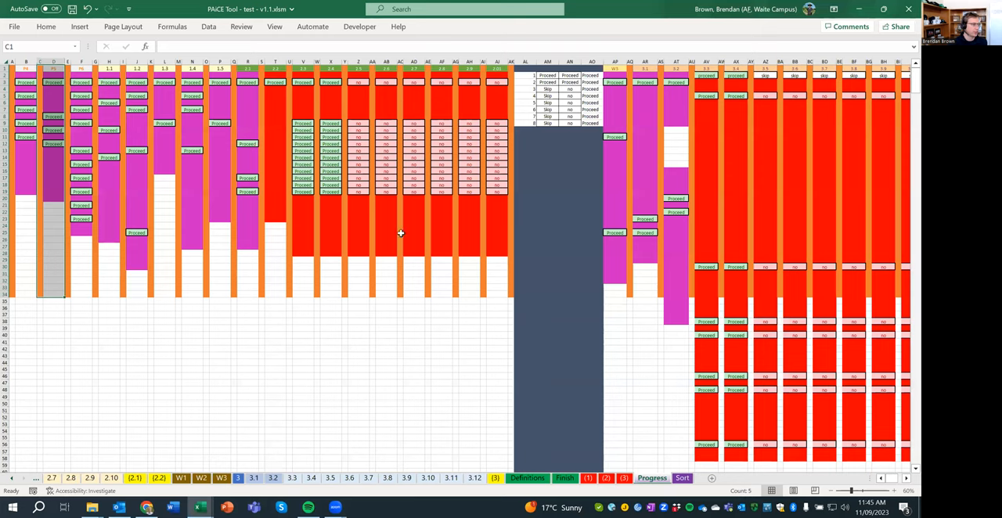
{"action": "mouse_move", "coordinate": [548, 100]}
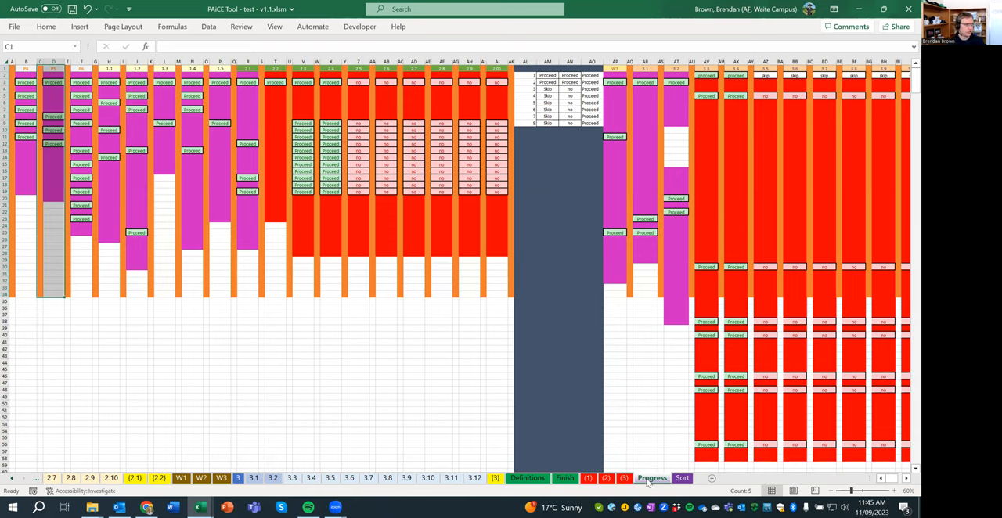
Step: Hide the Progress sheet, zoom out on the Sort tables, and restore hidden sheets
{"action": "right_click", "coordinate": [653, 479]}
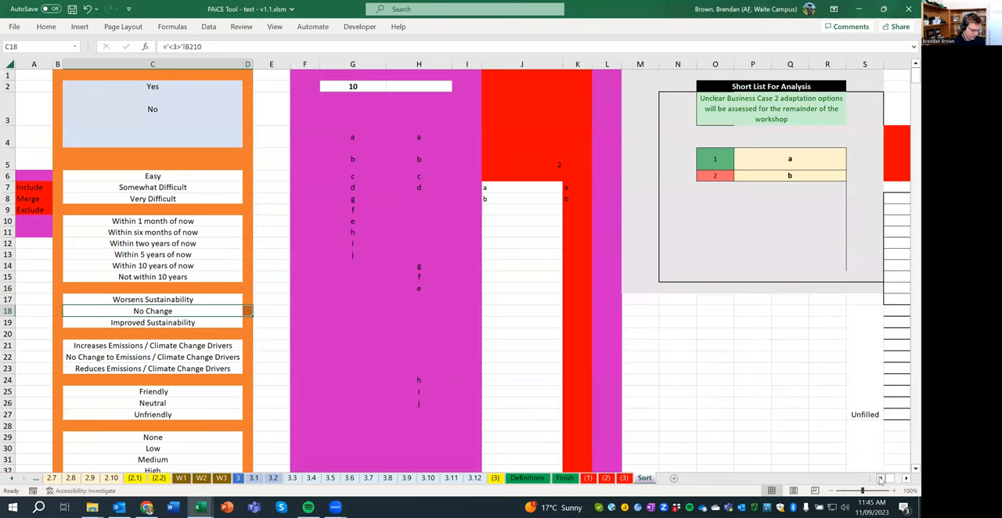
{"action": "left_click", "coordinate": [832, 491]}
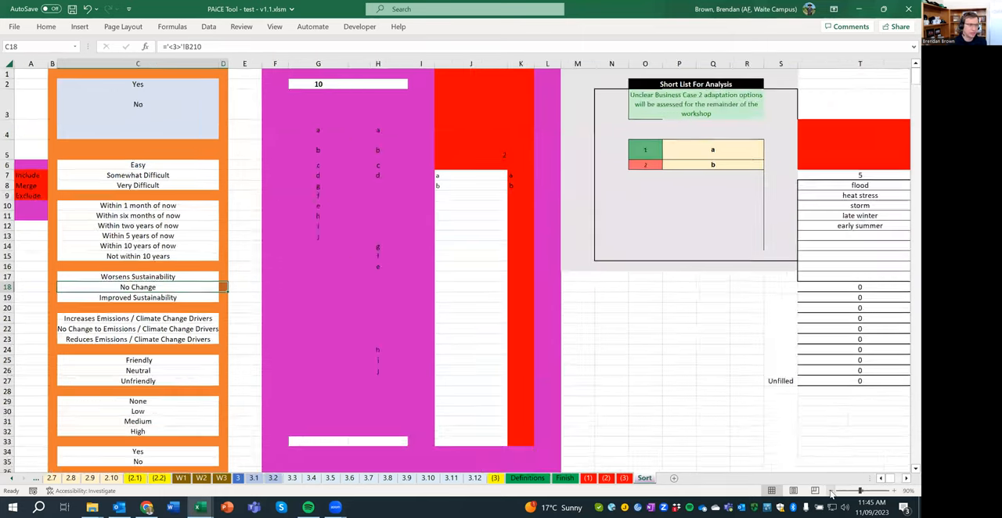
{"action": "left_click", "coordinate": [833, 491]}
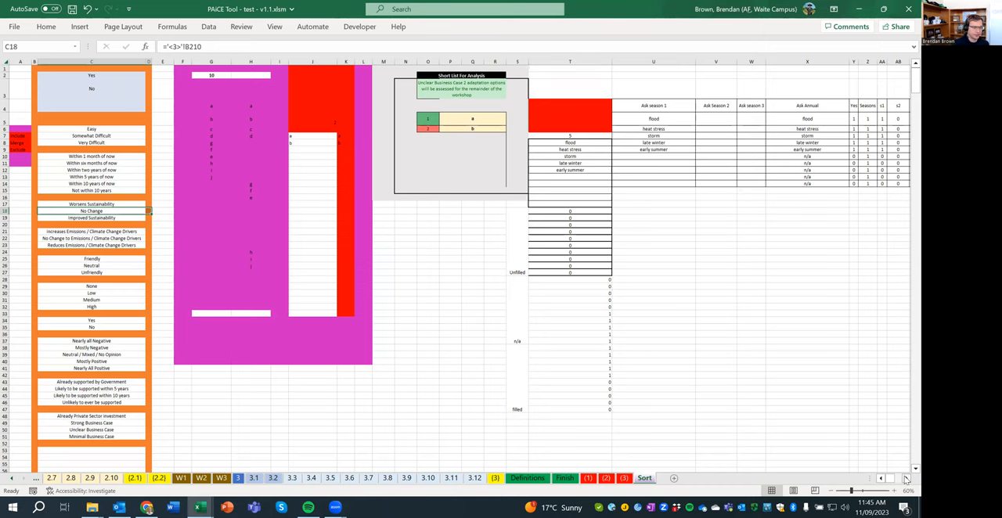
{"action": "scroll", "scroll_direction": "right", "scroll_amount": 3}
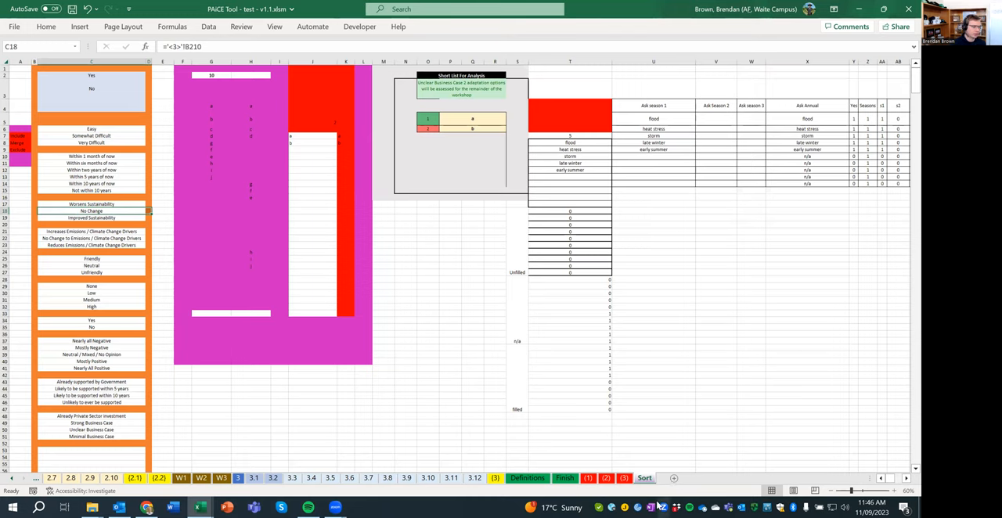
{"action": "right_click", "coordinate": [645, 479]}
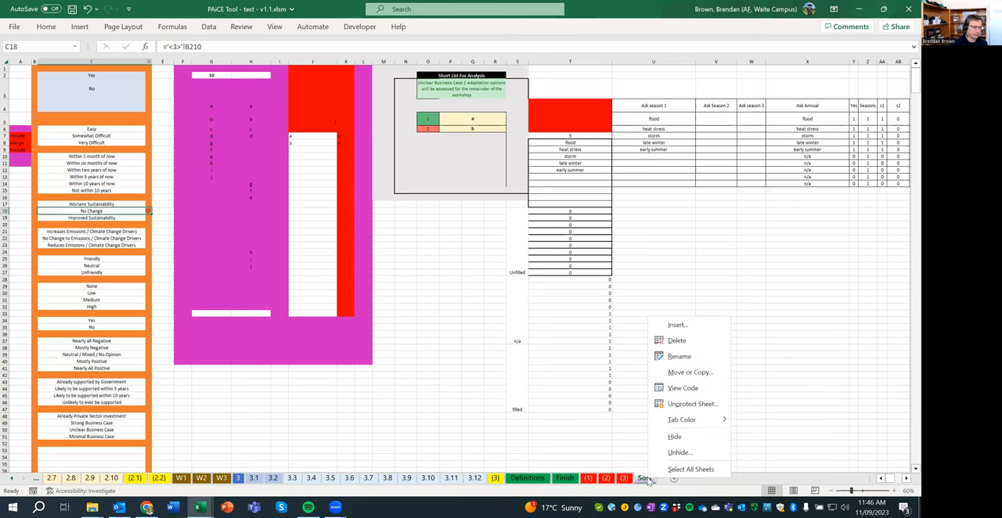
{"action": "mouse_move", "coordinate": [679, 452]}
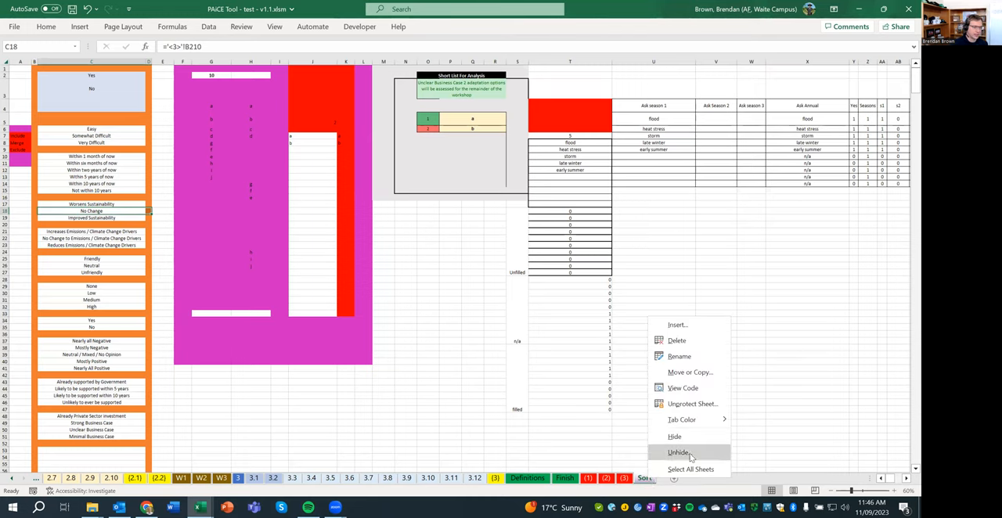
{"action": "left_click", "coordinate": [679, 453]}
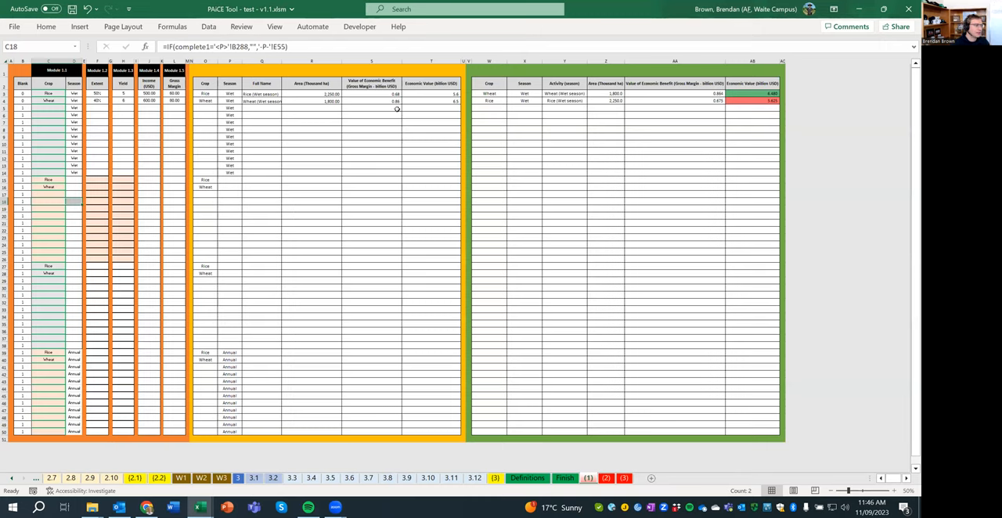
{"action": "mouse_move", "coordinate": [410, 126]}
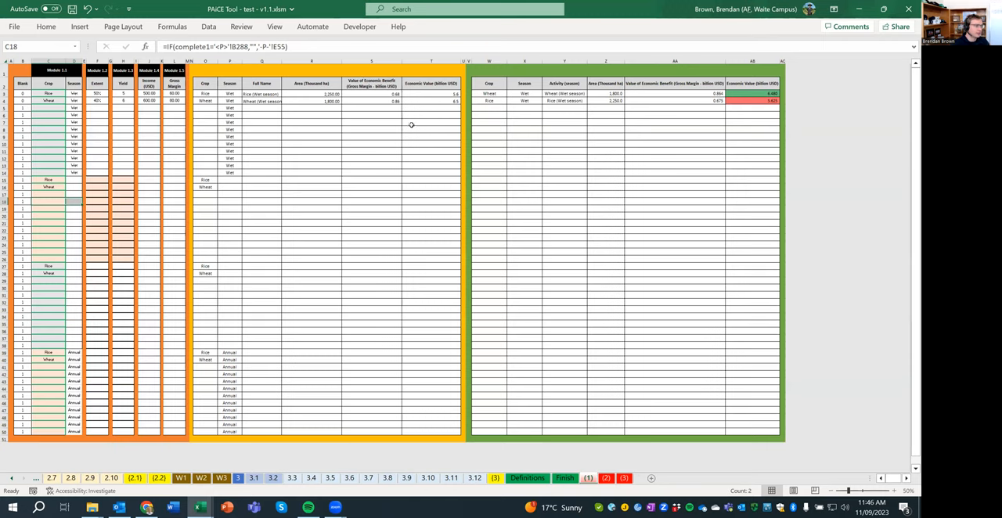
{"action": "mouse_move", "coordinate": [440, 72]}
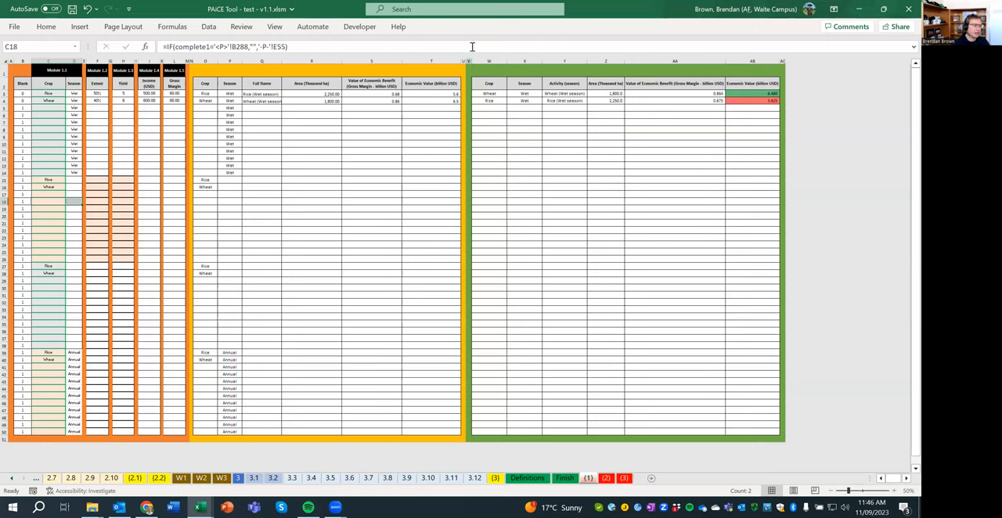
{"action": "mouse_move", "coordinate": [672, 73]}
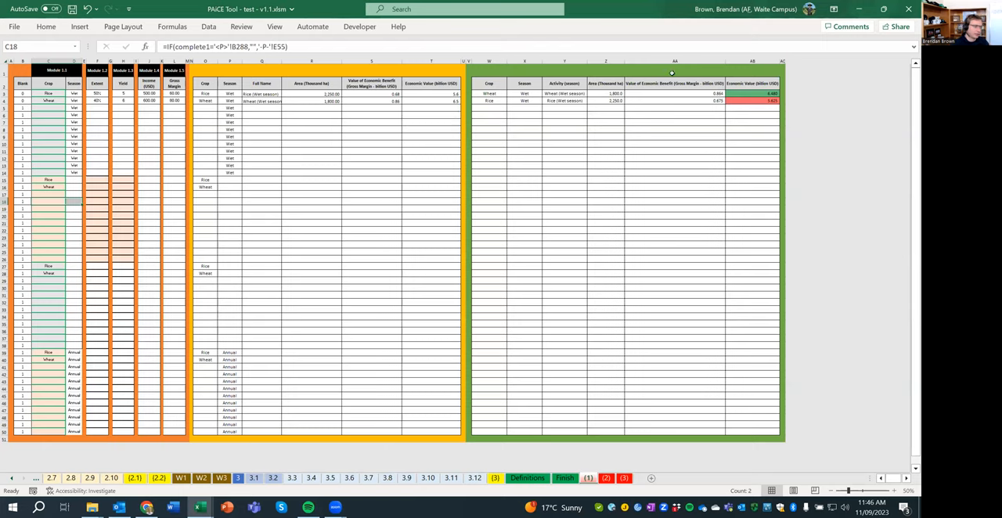
Step: Reveal earlier sheet tabs and try editing the Rice economic value, triggering the protection warning
{"action": "left_click", "coordinate": [11, 478]}
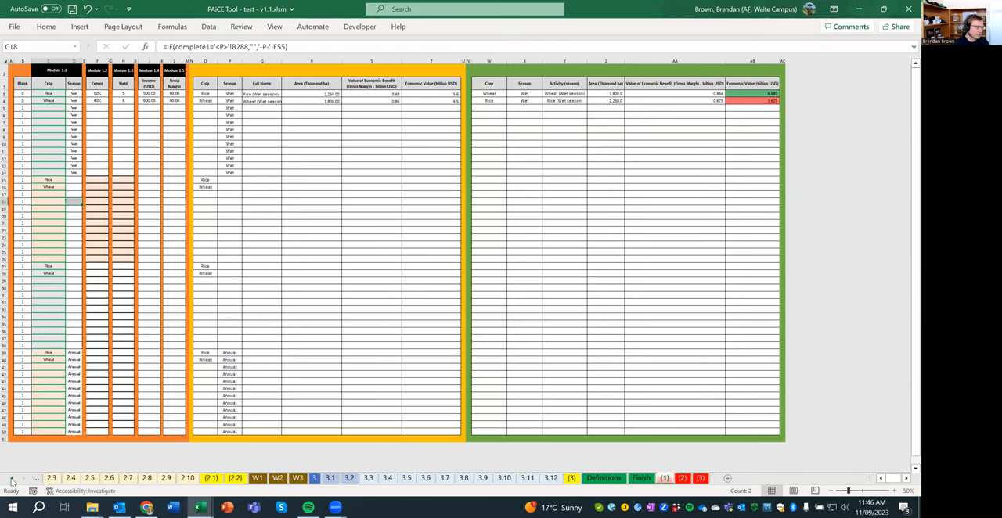
{"action": "left_click", "coordinate": [11, 479]}
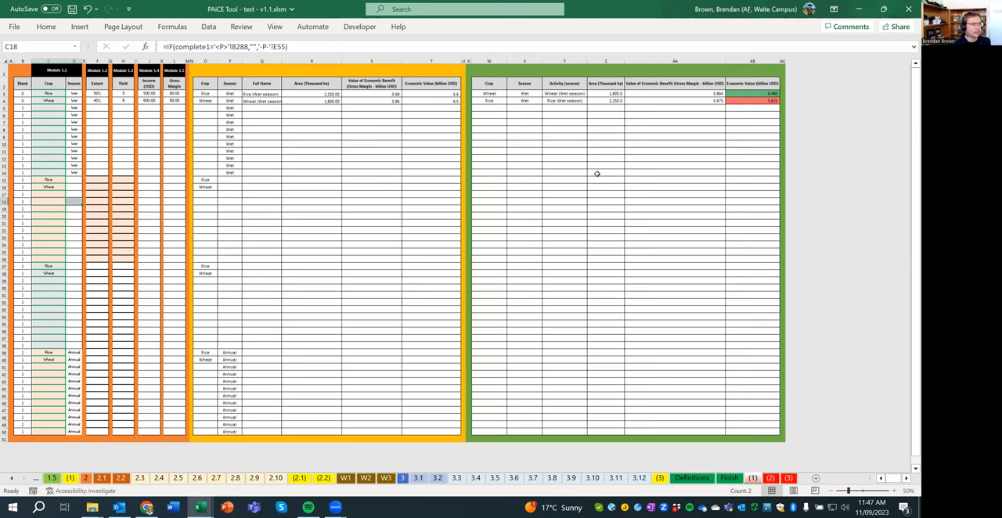
{"action": "mouse_move", "coordinate": [455, 100]}
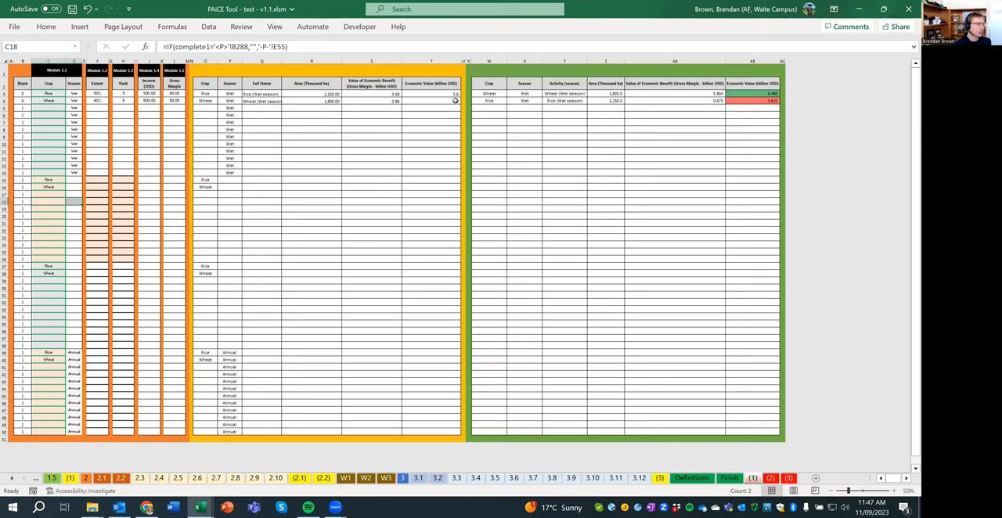
{"action": "left_click", "coordinate": [431, 94]}
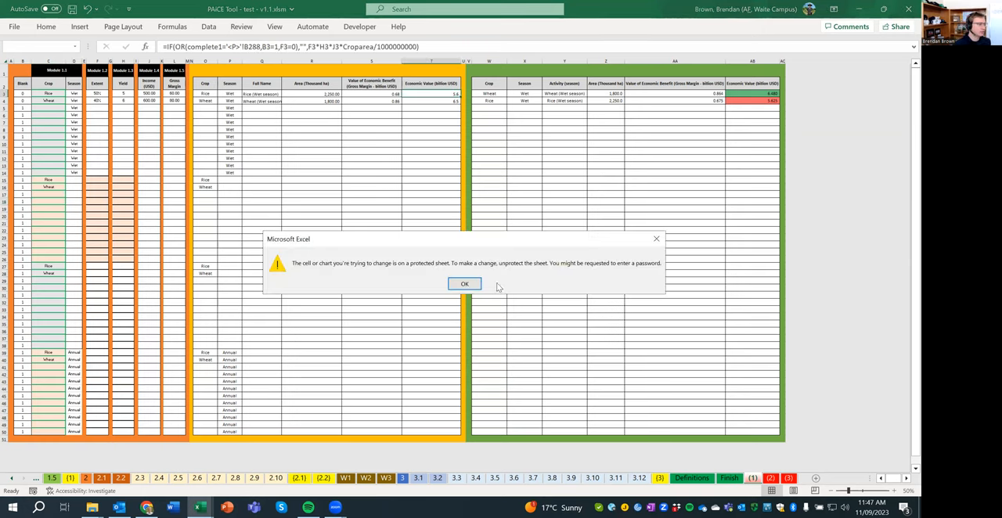
{"action": "left_click", "coordinate": [465, 284]}
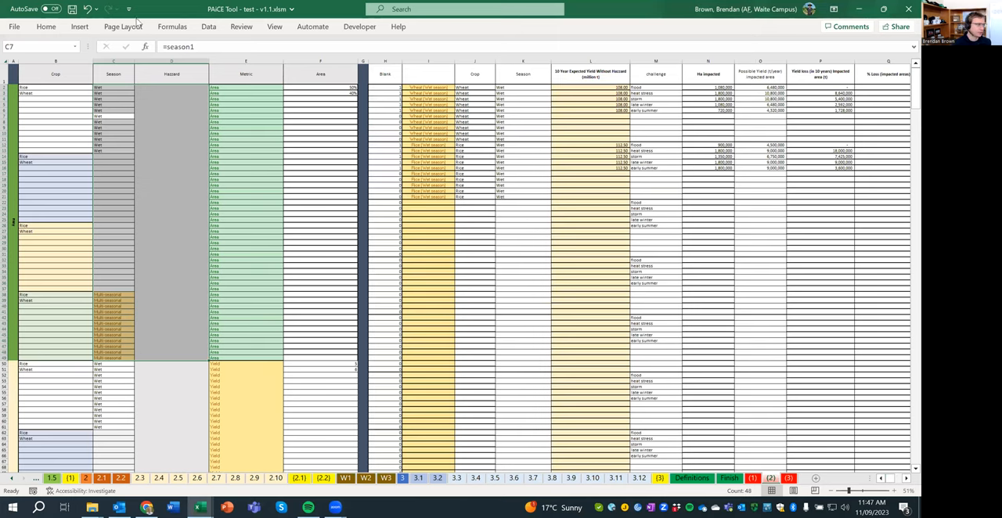
{"action": "mouse_move", "coordinate": [119, 74]}
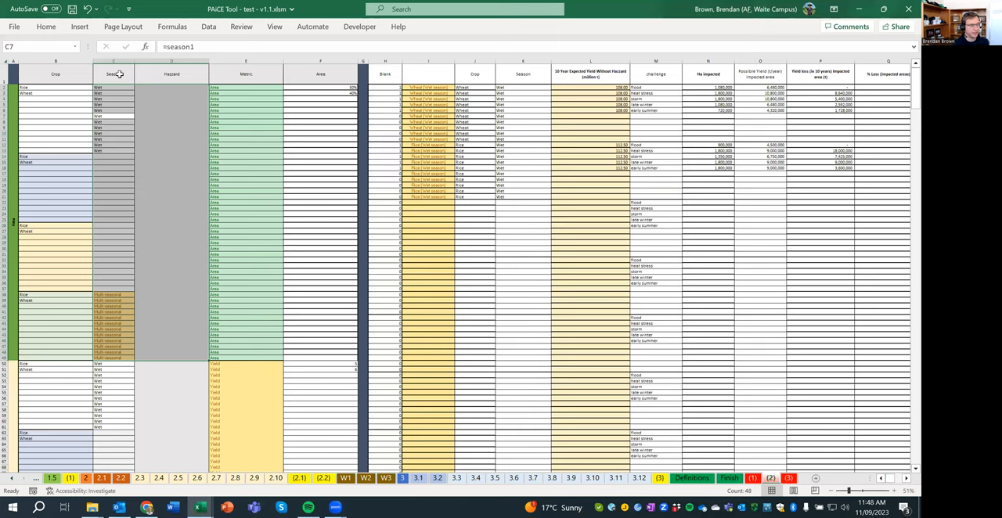
{"action": "mouse_move", "coordinate": [164, 166]}
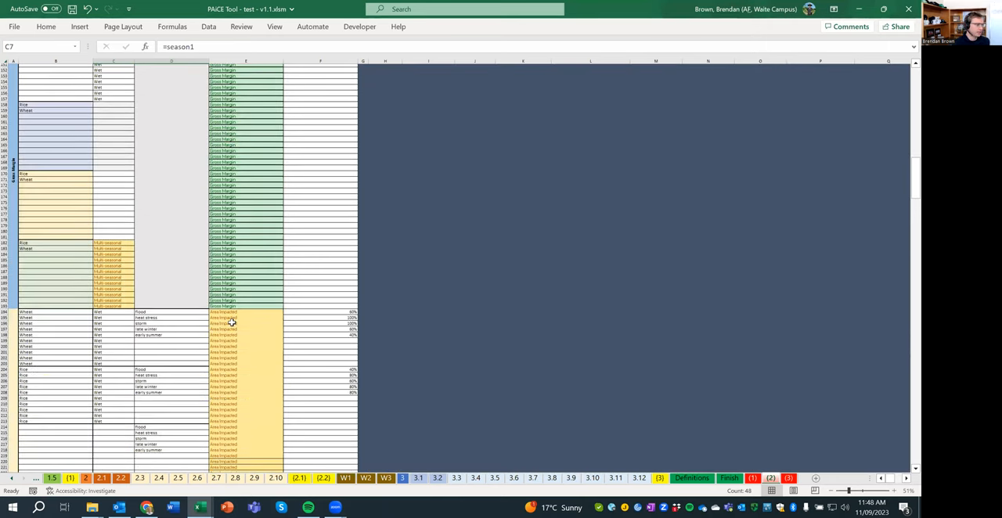
{"action": "scroll", "scroll_direction": "down", "scroll_amount": 3}
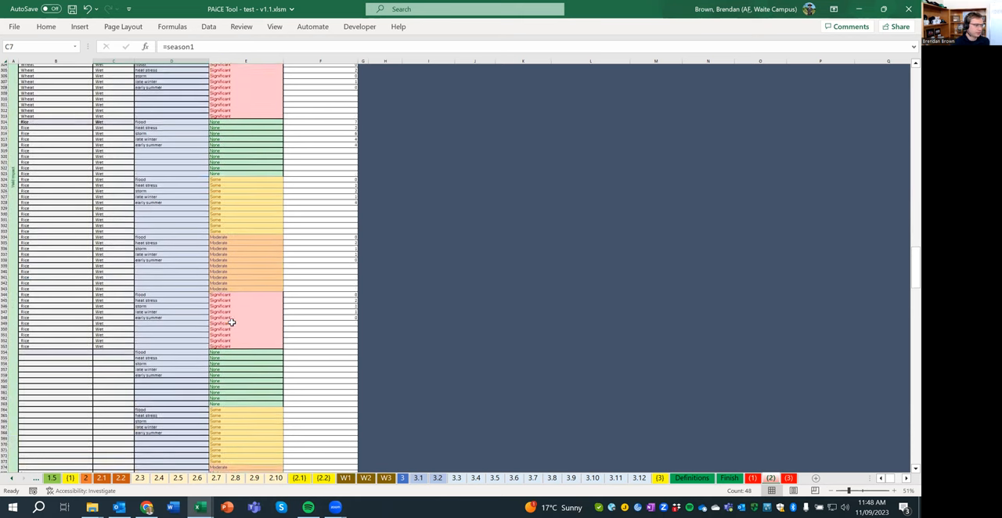
{"action": "scroll", "scroll_direction": "down", "scroll_amount": 3}
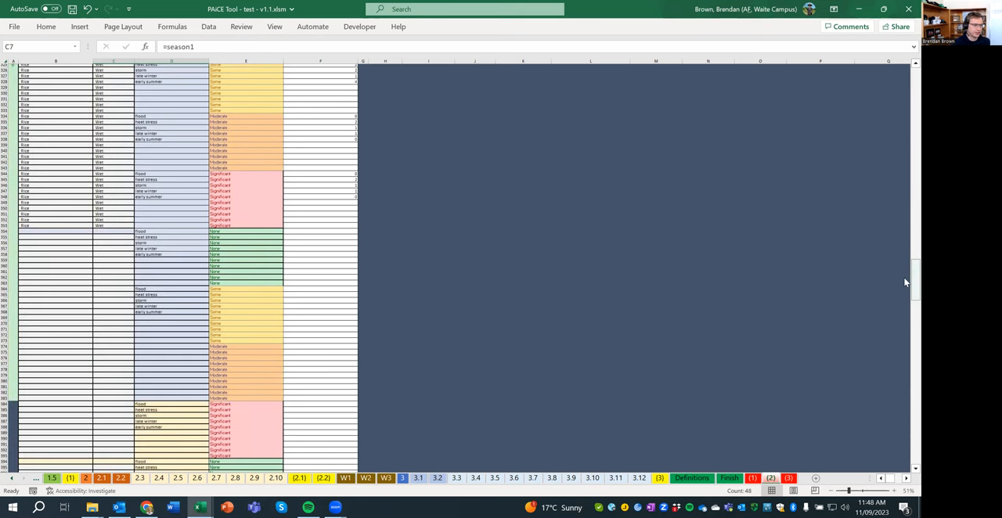
{"action": "mouse_move", "coordinate": [324, 228]}
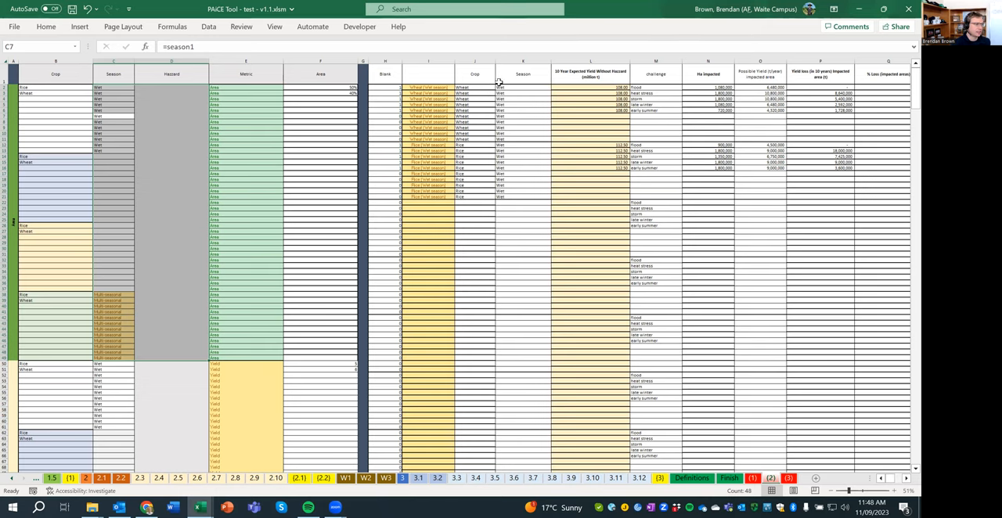
{"action": "mouse_move", "coordinate": [619, 72]}
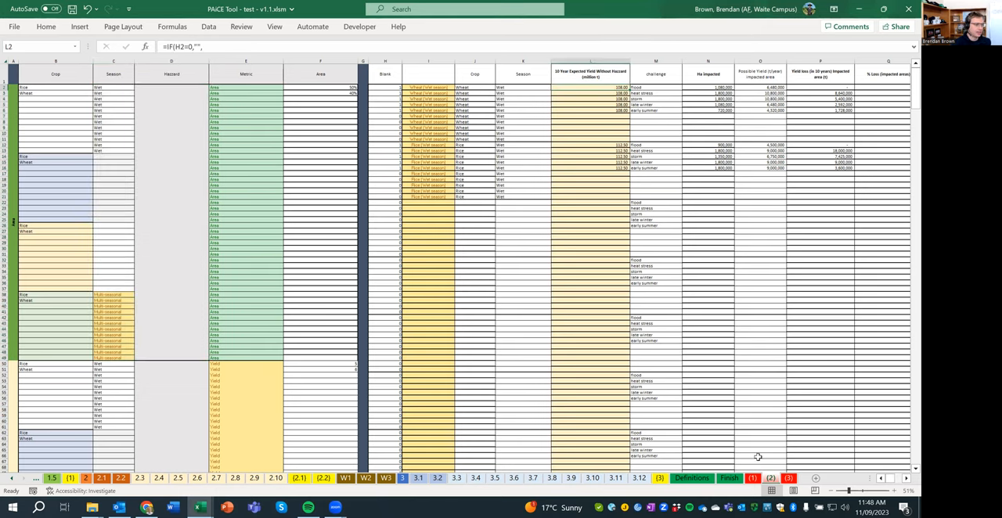
Step: Compare with sheet 2.3, then show the full P2 yield-loss formula
{"action": "scroll", "scroll_direction": "right", "scroll_amount": 3}
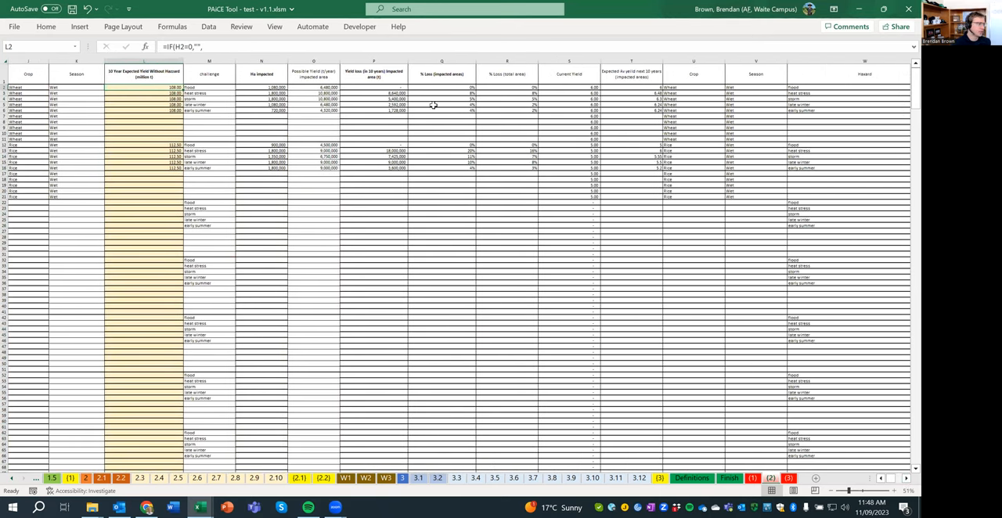
{"action": "mouse_move", "coordinate": [278, 73]}
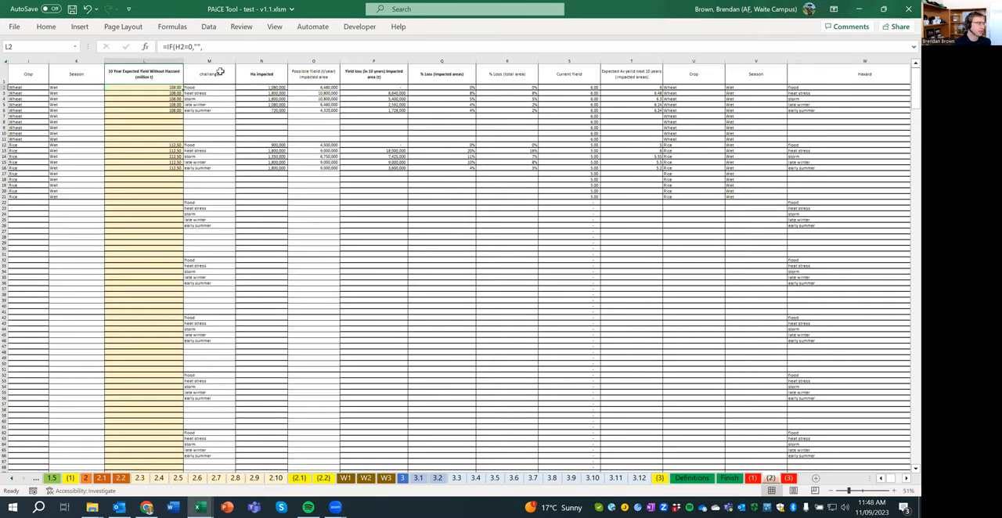
{"action": "mouse_move", "coordinate": [318, 45]}
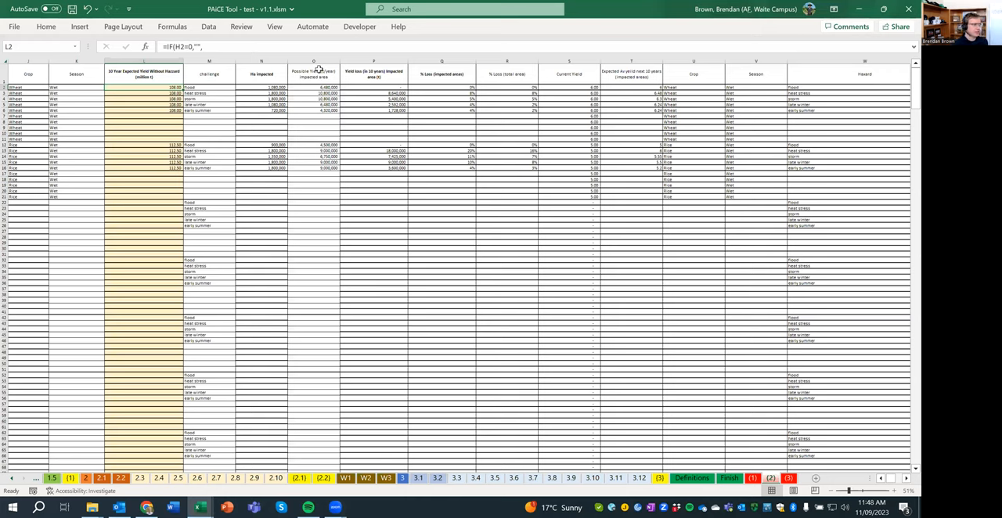
{"action": "mouse_move", "coordinate": [147, 472]}
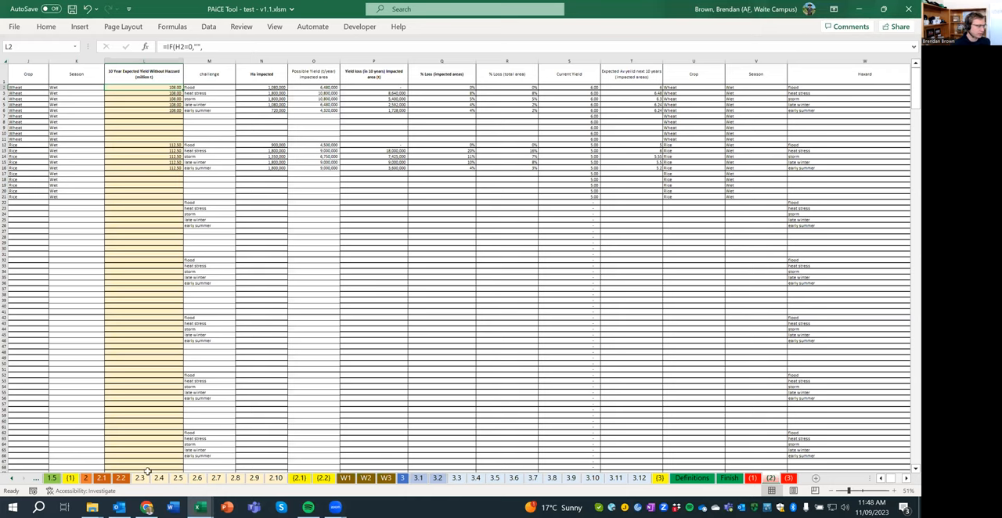
{"action": "left_click", "coordinate": [140, 478]}
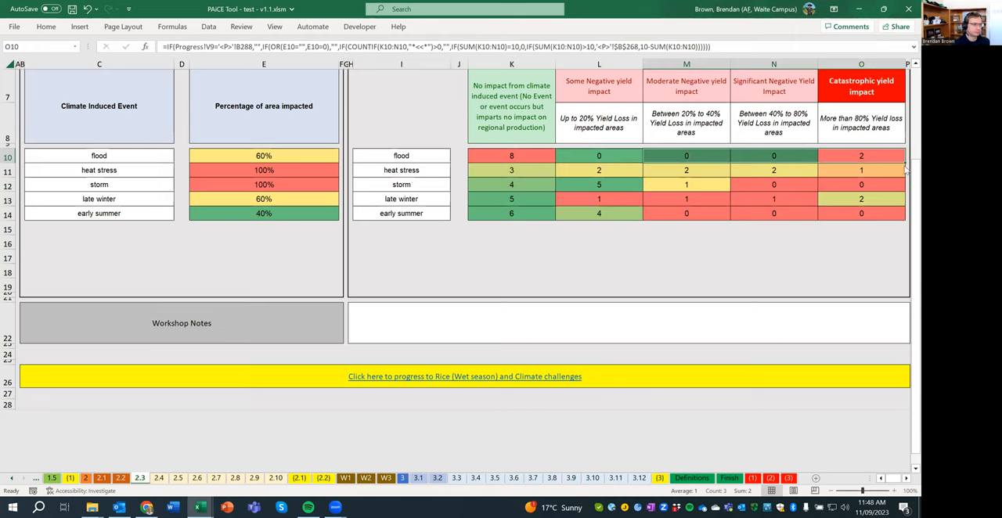
{"action": "mouse_move", "coordinate": [624, 170]}
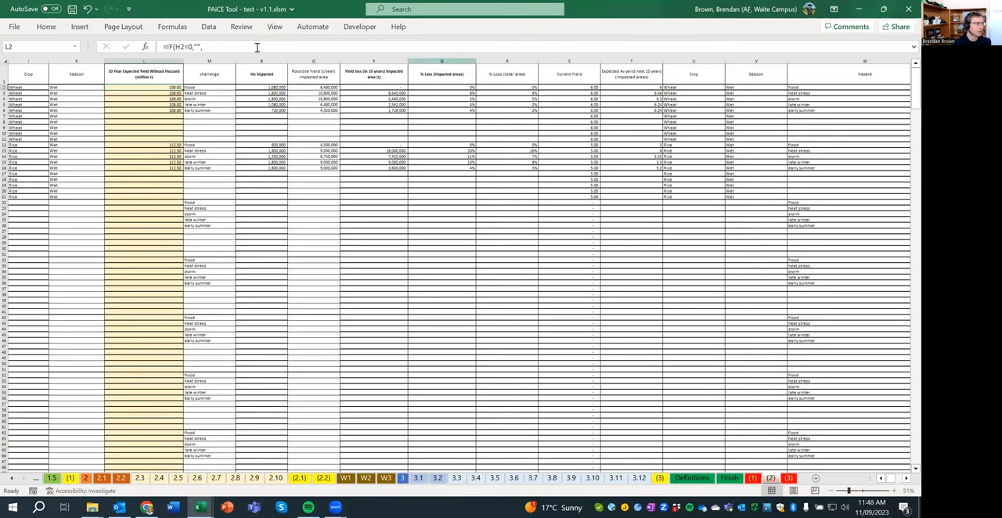
{"action": "left_click", "coordinate": [374, 87]}
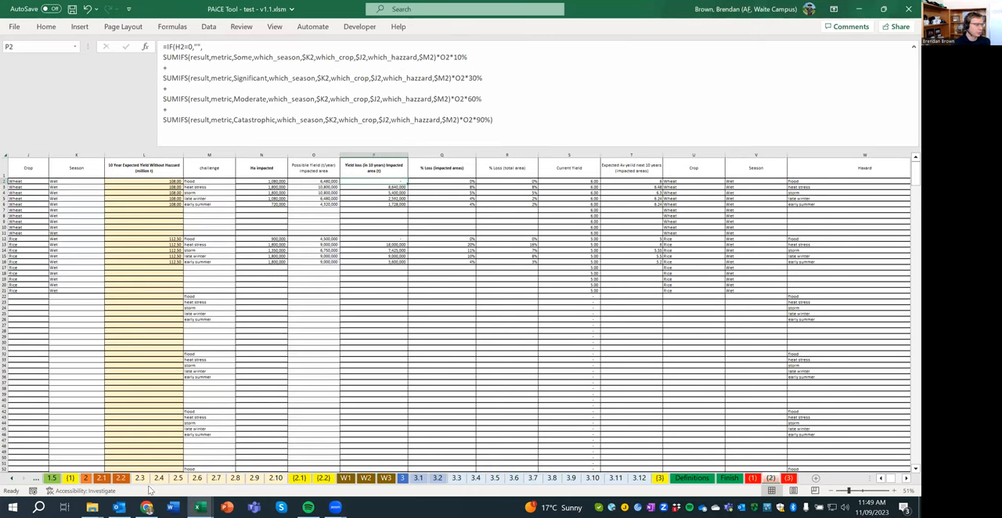
{"action": "left_click", "coordinate": [139, 478]}
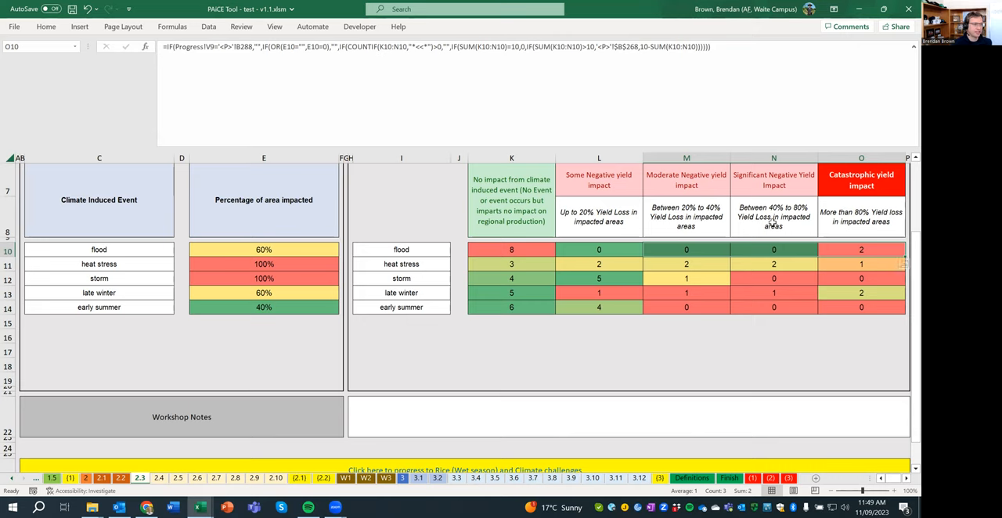
{"action": "mouse_move", "coordinate": [626, 192]}
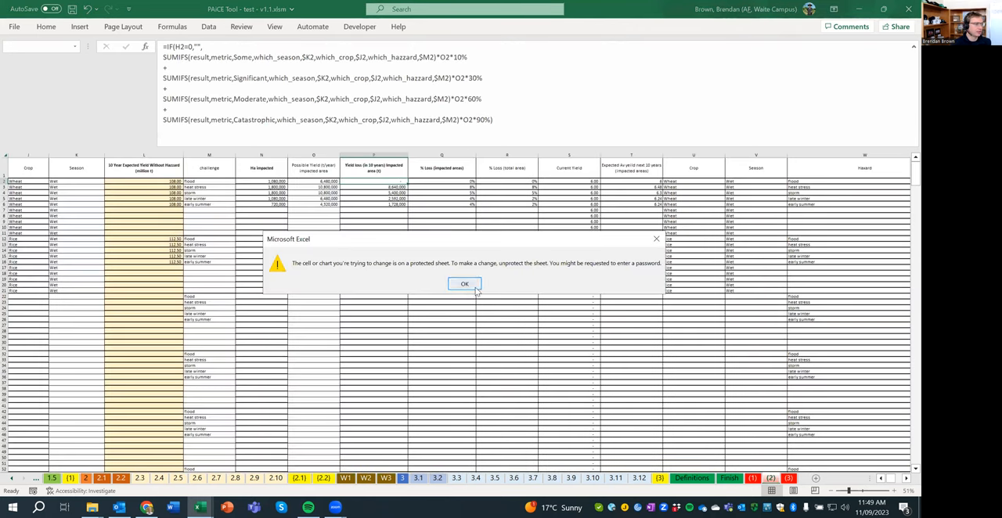
{"action": "left_click", "coordinate": [464, 283]}
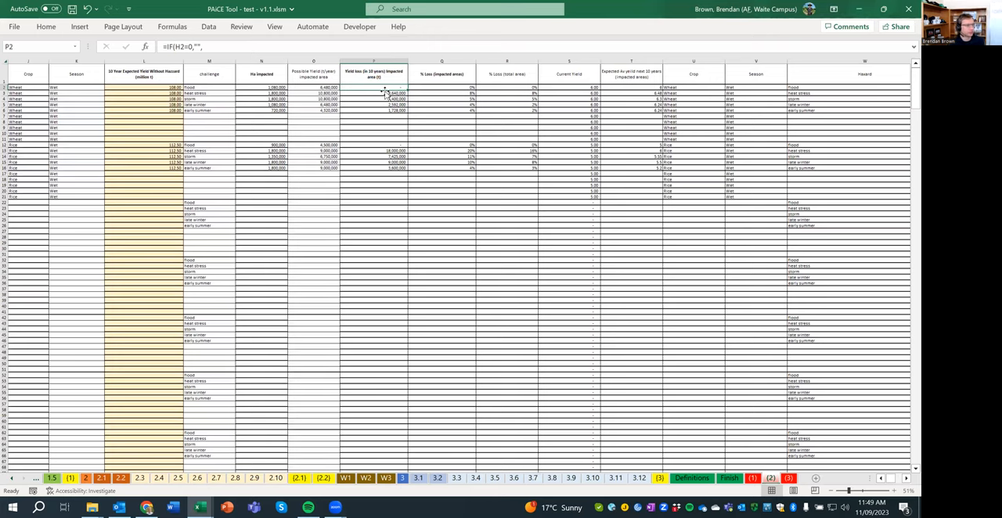
{"action": "mouse_move", "coordinate": [384, 35]}
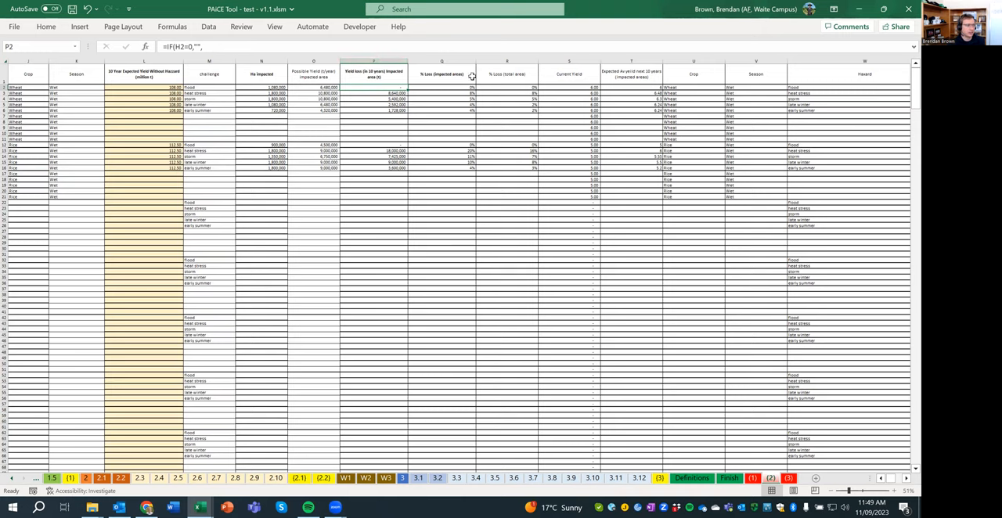
{"action": "mouse_move", "coordinate": [624, 46]}
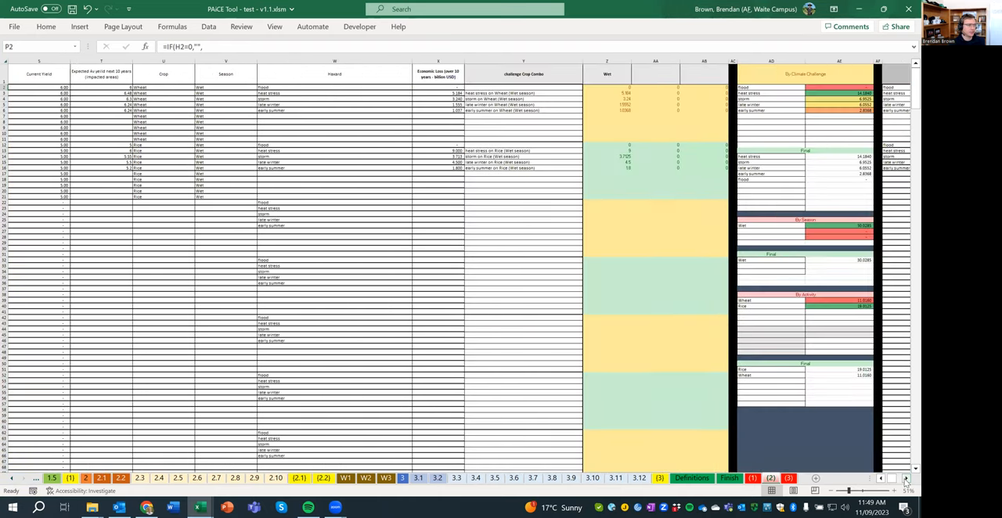
Step: Scroll across the hazard sheet's economic loss and climate challenge totals tables
{"action": "scroll", "scroll_direction": "right", "scroll_amount": 3}
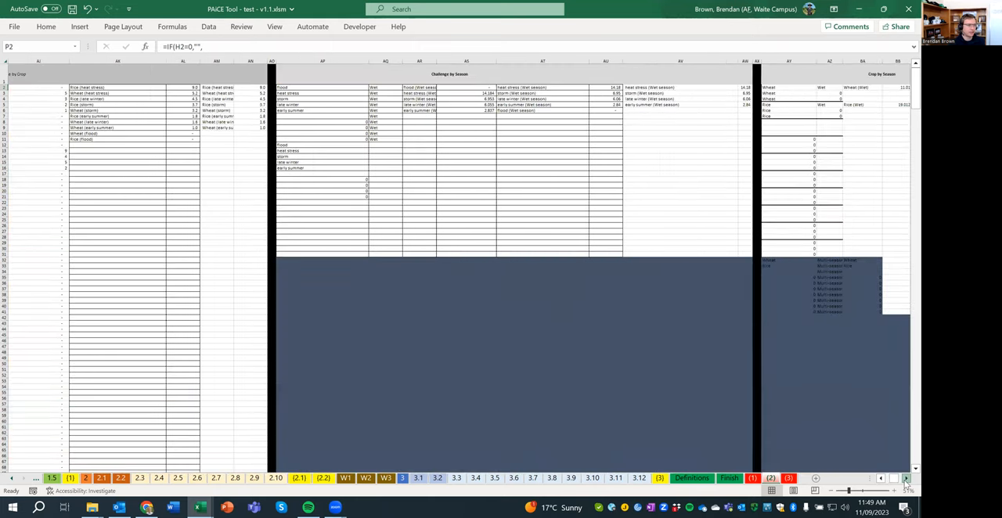
{"action": "scroll", "scroll_direction": "right", "scroll_amount": 3}
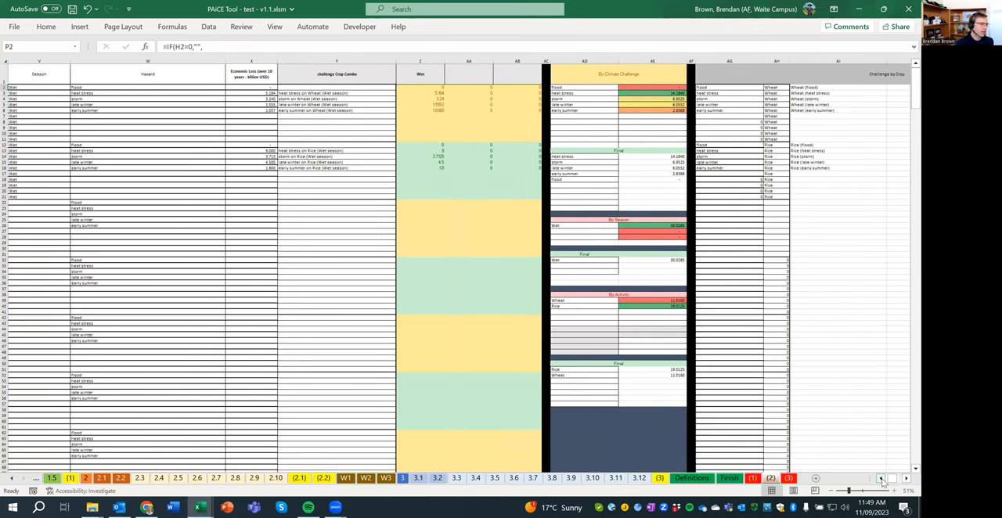
{"action": "scroll", "scroll_direction": "left", "scroll_amount": 3}
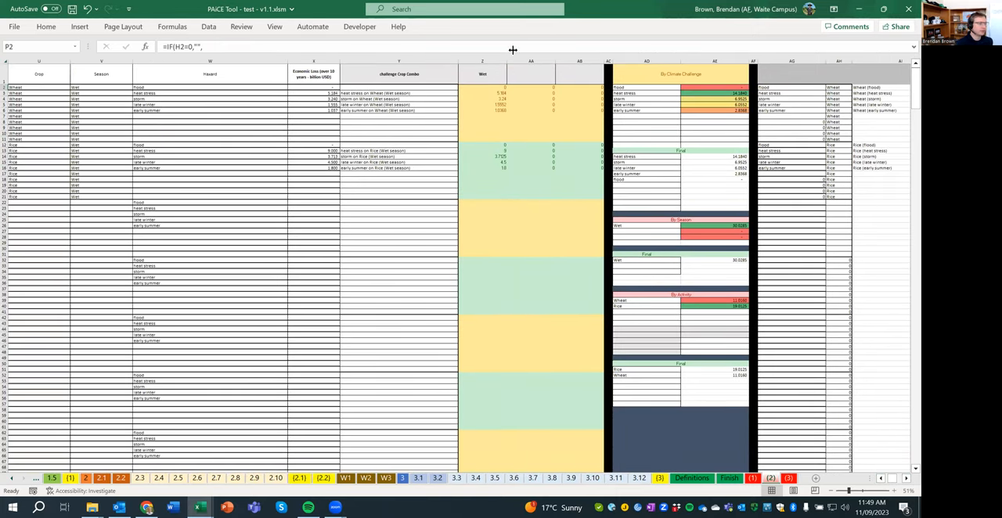
{"action": "mouse_move", "coordinate": [488, 120]}
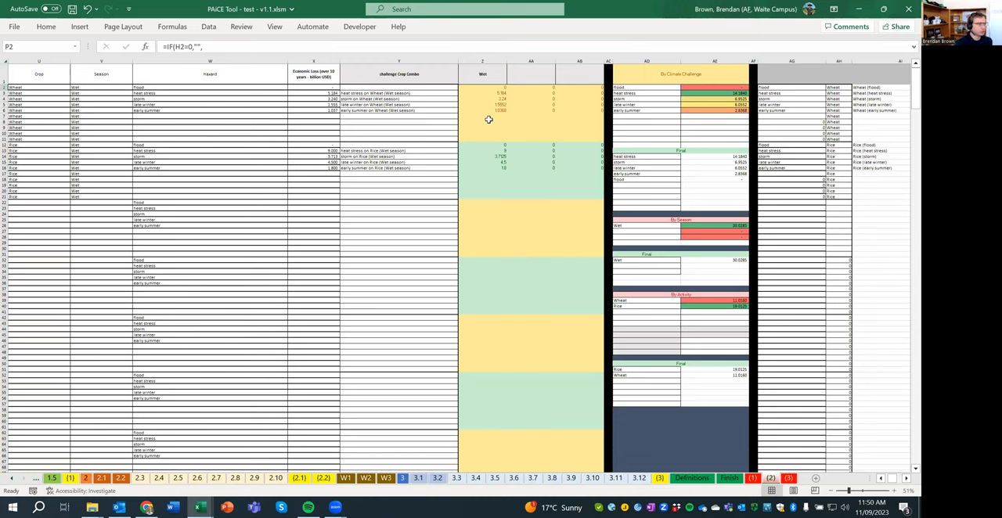
{"action": "mouse_move", "coordinate": [538, 157]}
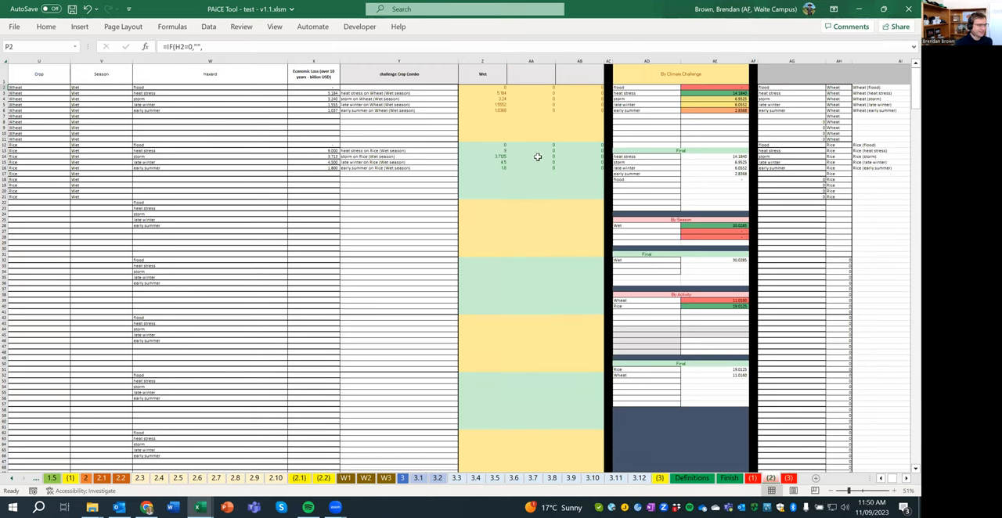
{"action": "mouse_move", "coordinate": [539, 154]}
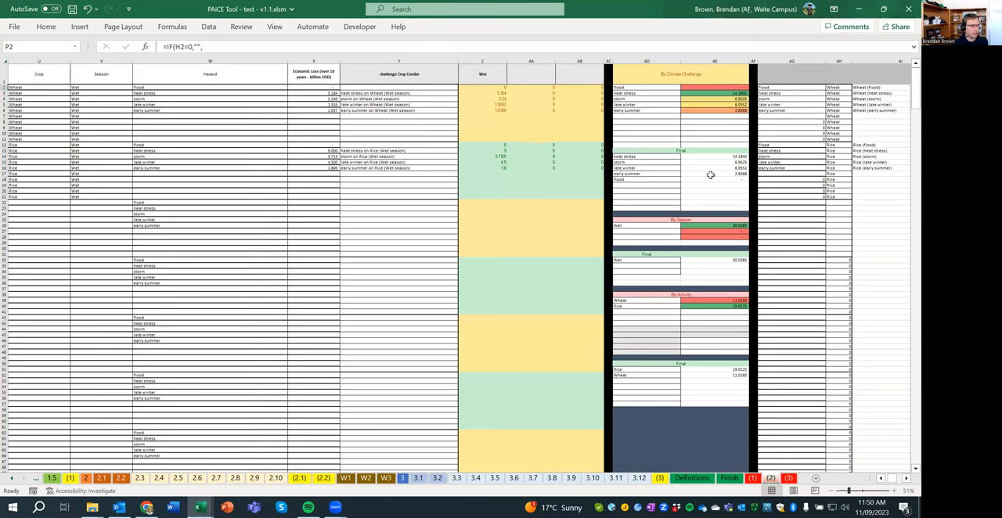
{"action": "mouse_move", "coordinate": [661, 275]}
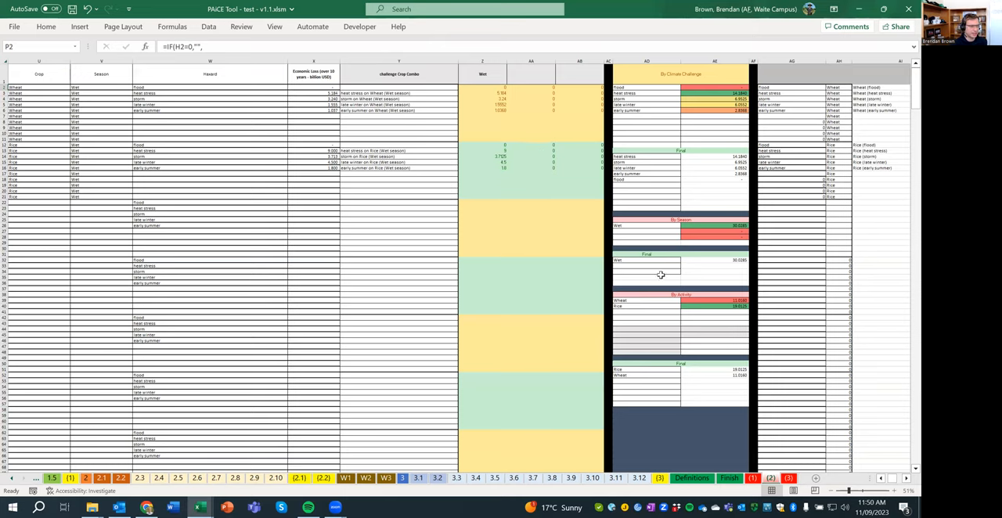
{"action": "mouse_move", "coordinate": [238, 134]}
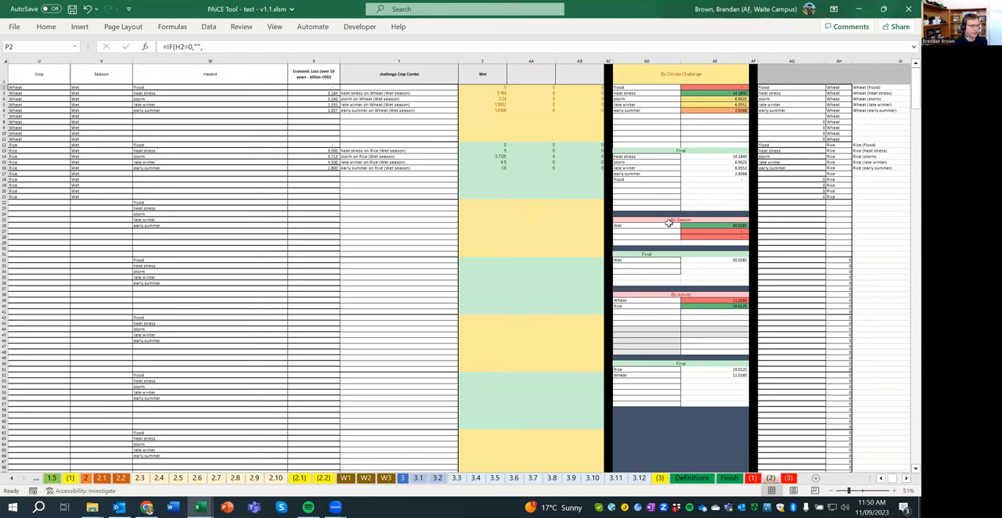
{"action": "mouse_move", "coordinate": [458, 85]}
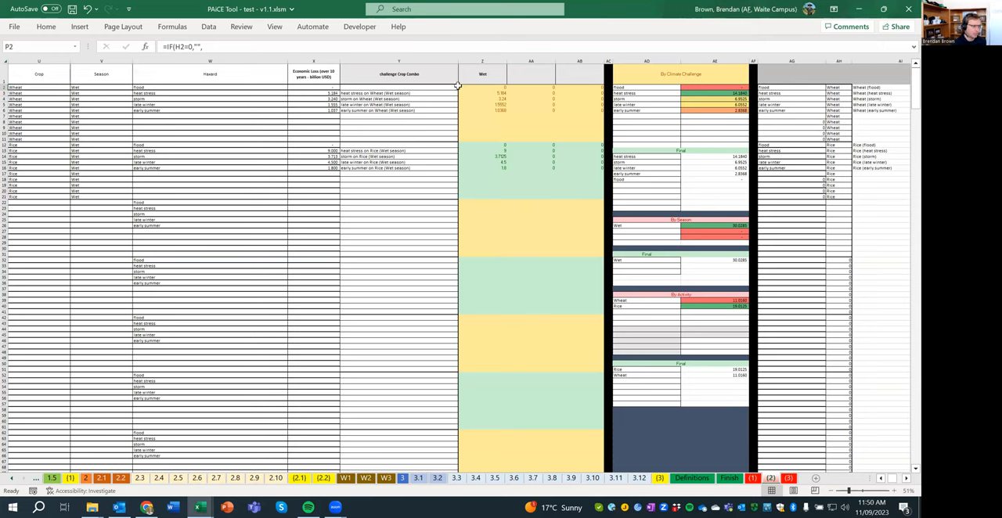
{"action": "mouse_move", "coordinate": [473, 64]}
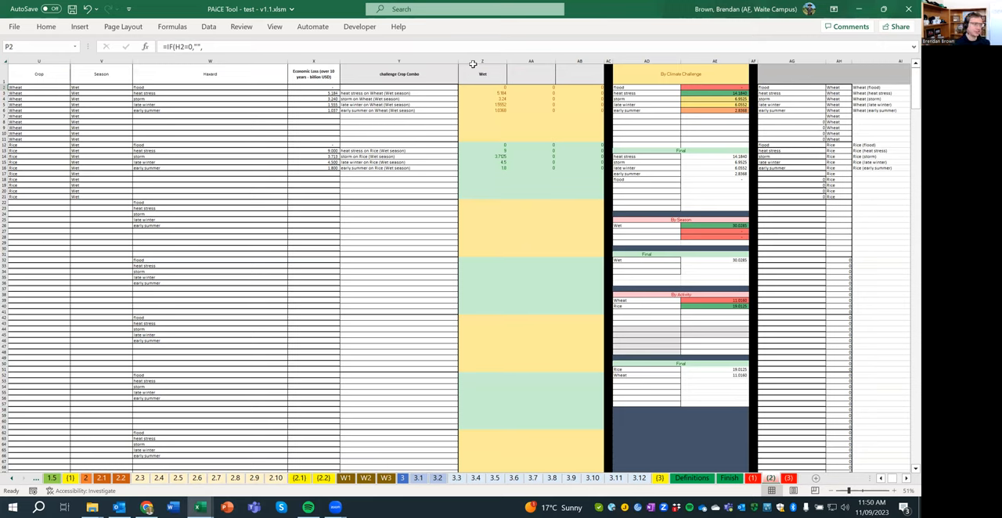
{"action": "mouse_move", "coordinate": [531, 110]}
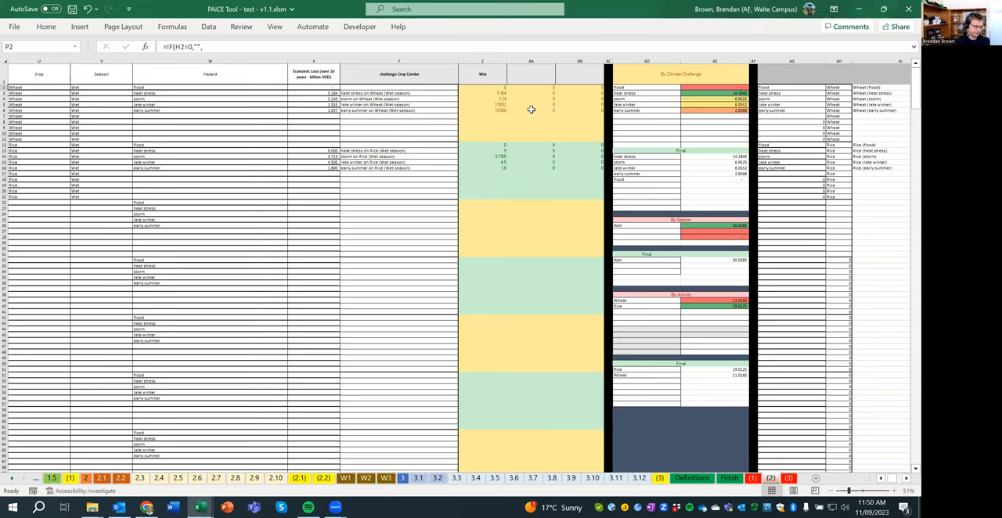
{"action": "mouse_move", "coordinate": [702, 326]}
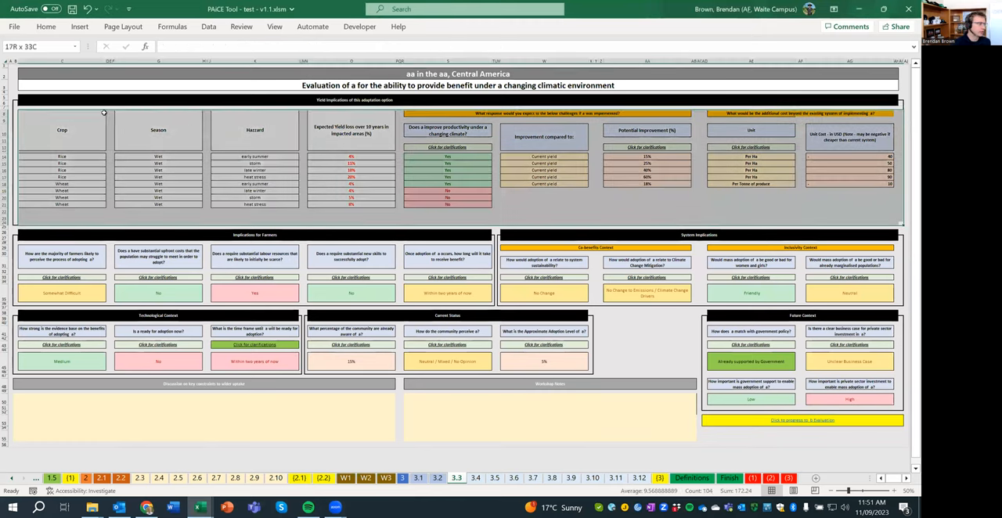
{"action": "left_click", "coordinate": [566, 182]}
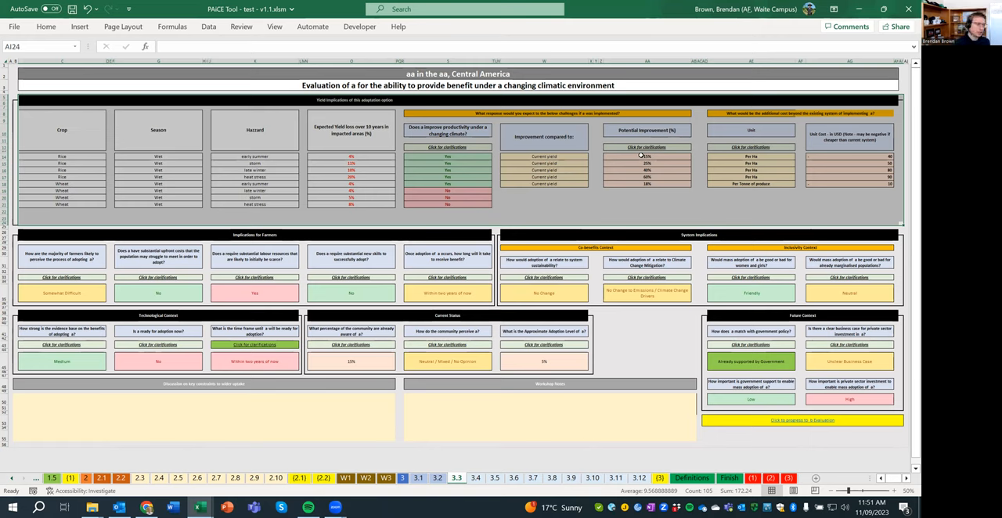
{"action": "left_click", "coordinate": [647, 156]}
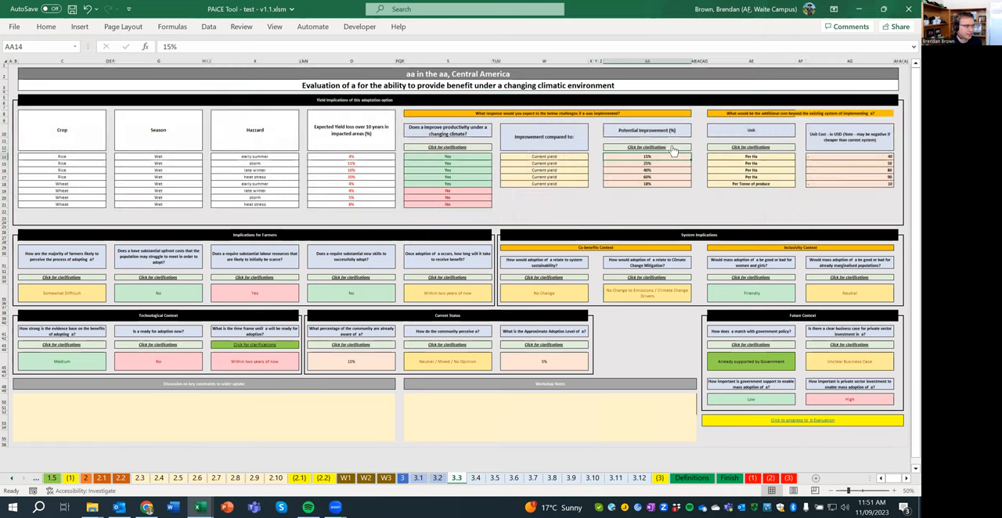
{"action": "mouse_move", "coordinate": [667, 186]}
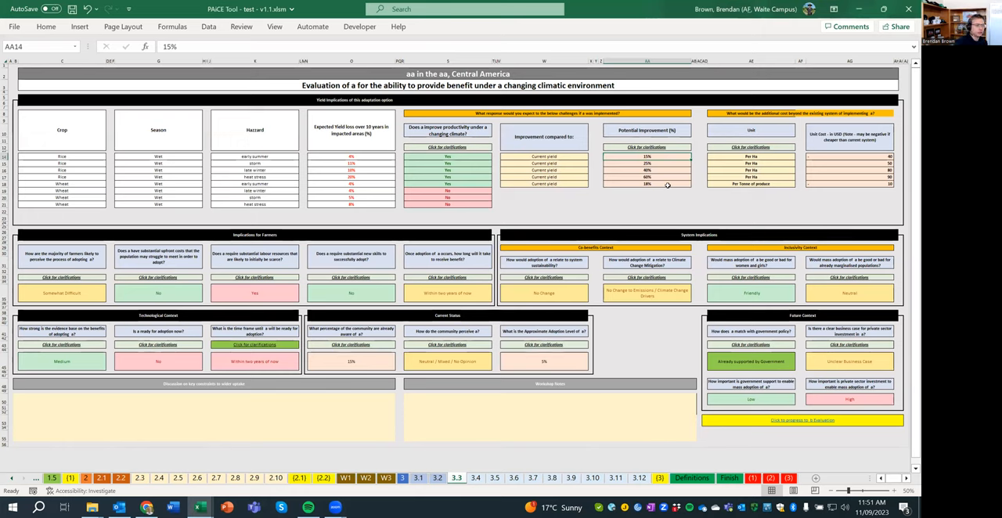
{"action": "mouse_move", "coordinate": [906, 142]}
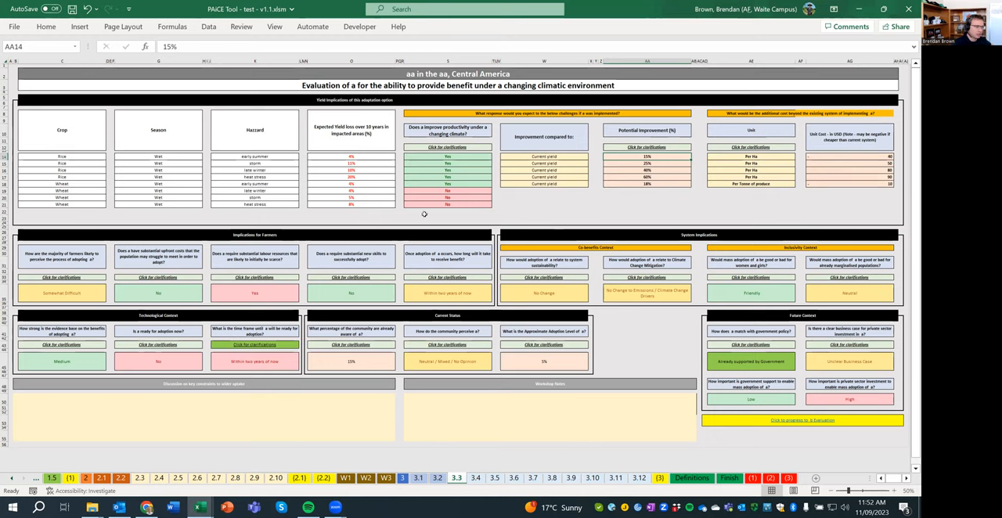
{"action": "mouse_move", "coordinate": [679, 438]}
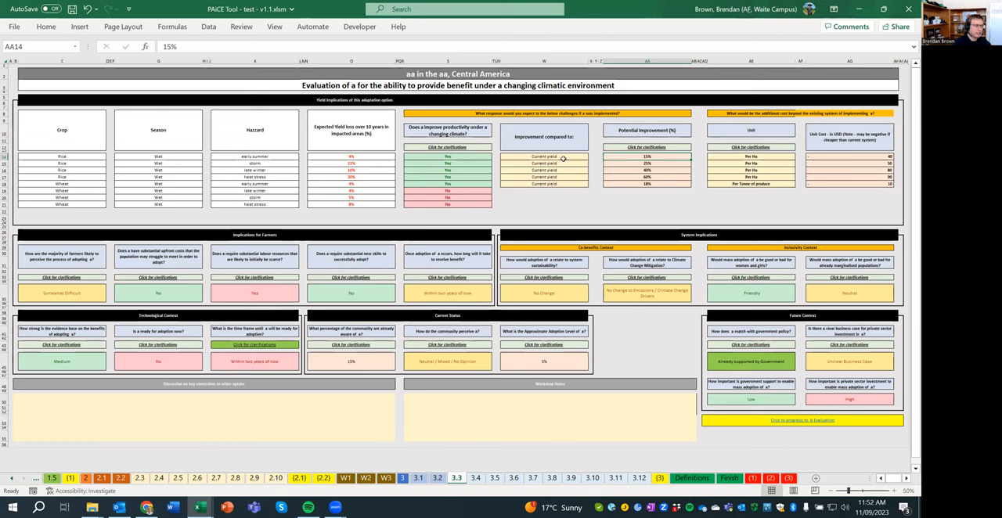
{"action": "mouse_move", "coordinate": [554, 159]}
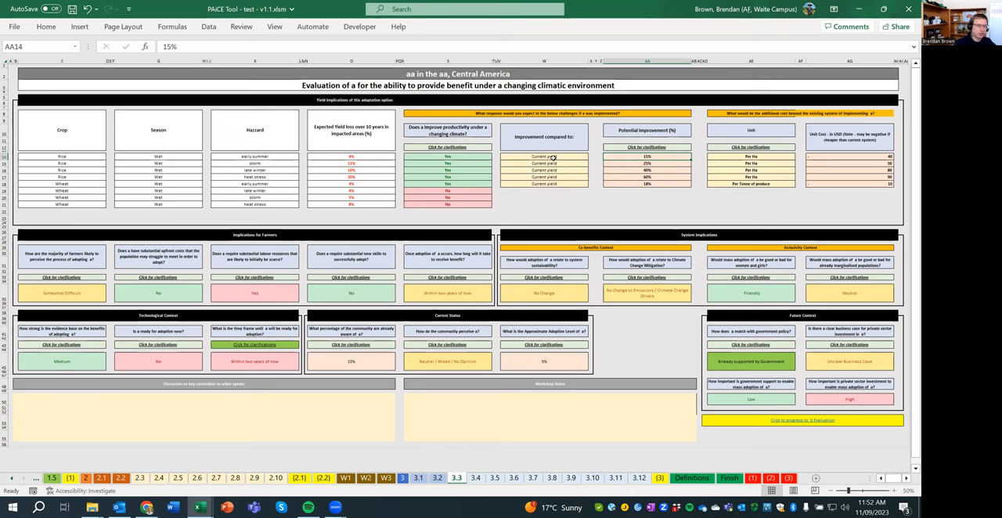
{"action": "mouse_move", "coordinate": [616, 408]}
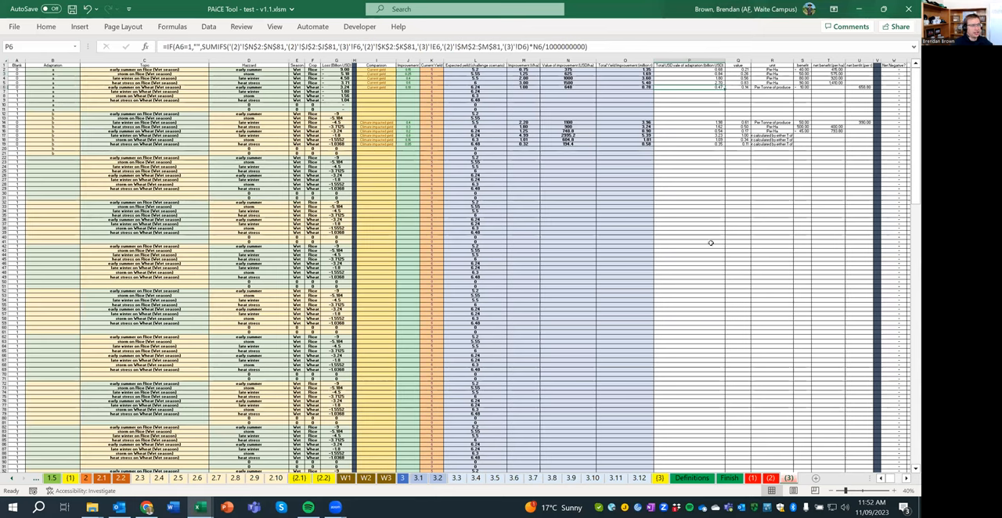
{"action": "mouse_move", "coordinate": [689, 115]}
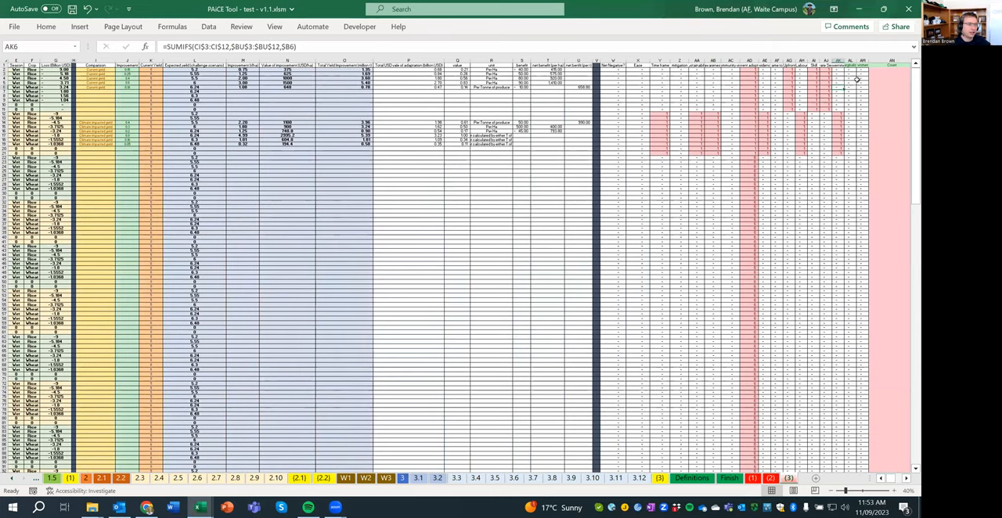
Step: Scroll right to the Category scoring table with its Flags and Score columns
{"action": "scroll", "scroll_direction": "right", "scroll_amount": 3}
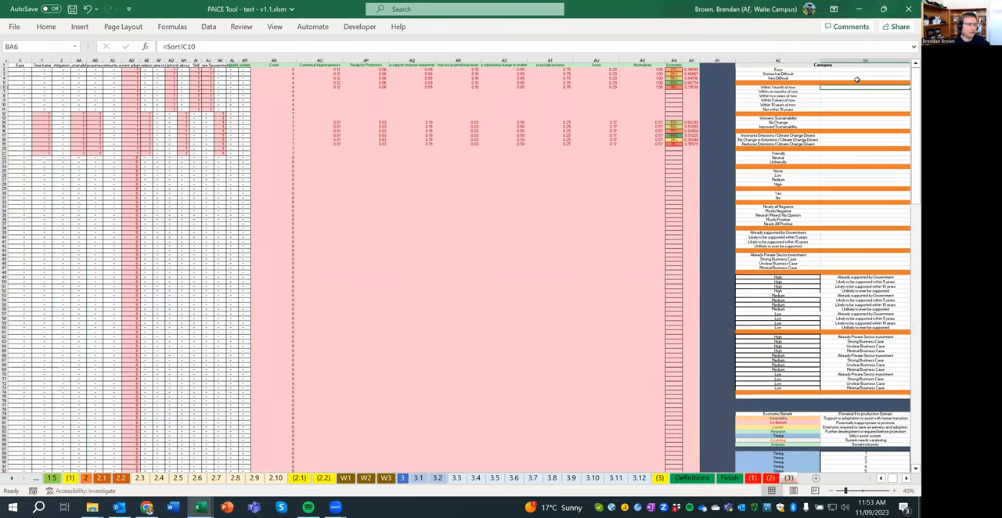
{"action": "scroll", "scroll_direction": "right", "scroll_amount": 3}
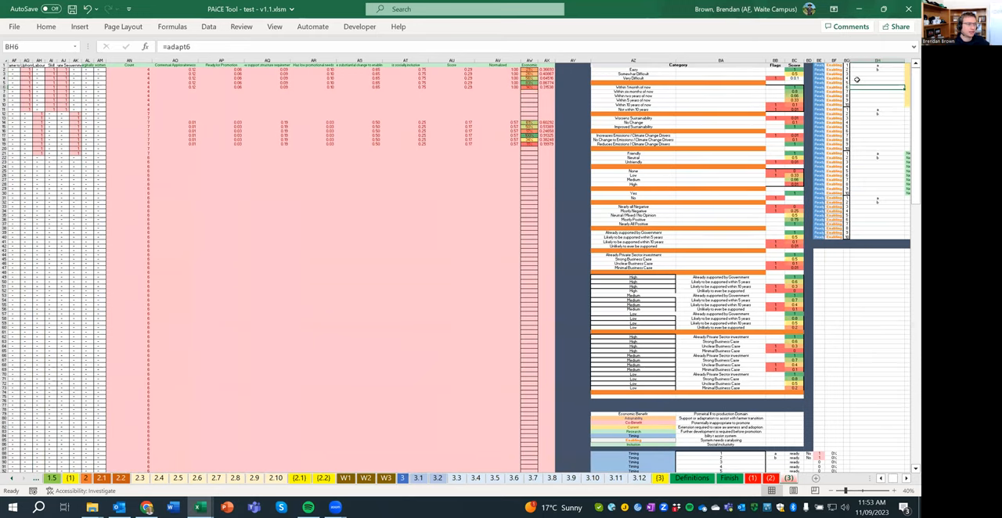
{"action": "scroll", "scroll_direction": "right", "scroll_amount": 3}
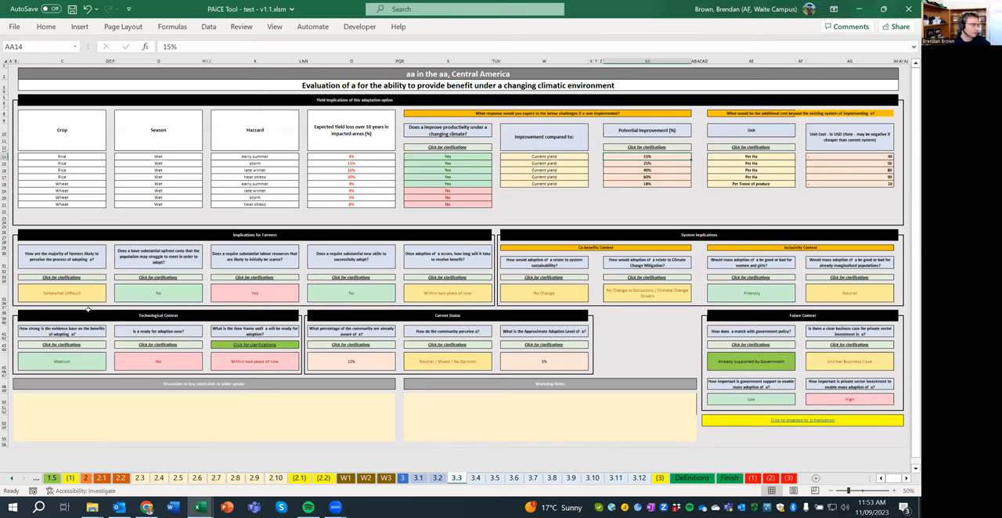
{"action": "mouse_move", "coordinate": [352, 268]}
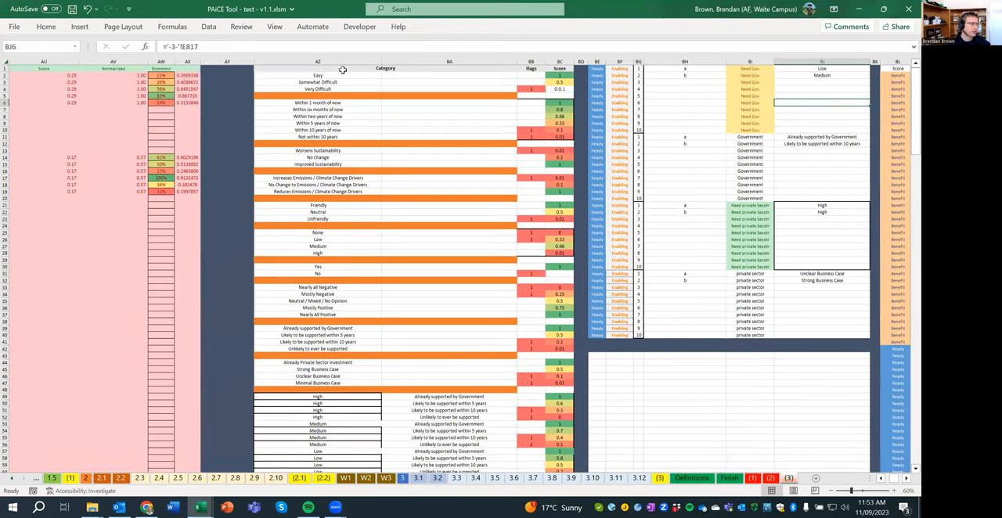
{"action": "left_click", "coordinate": [317, 75]}
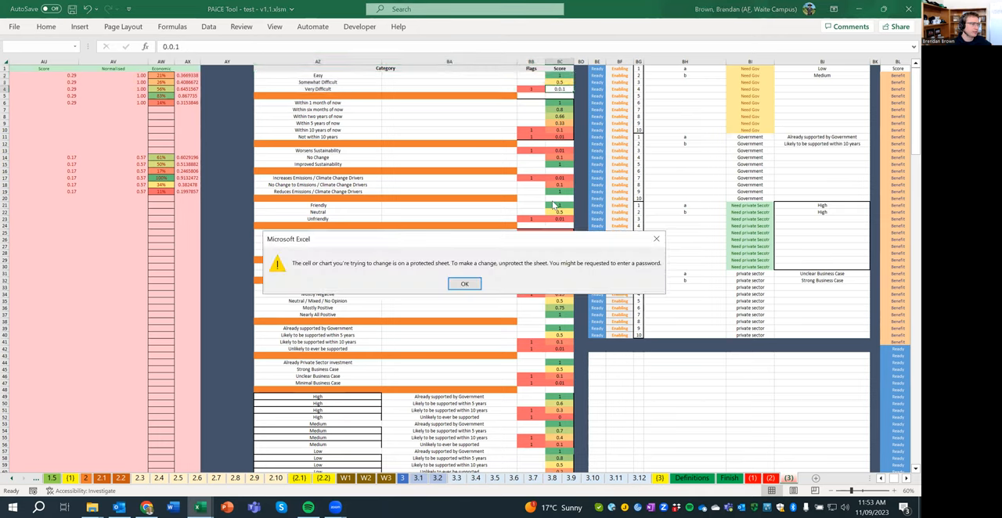
{"action": "left_click", "coordinate": [463, 283]}
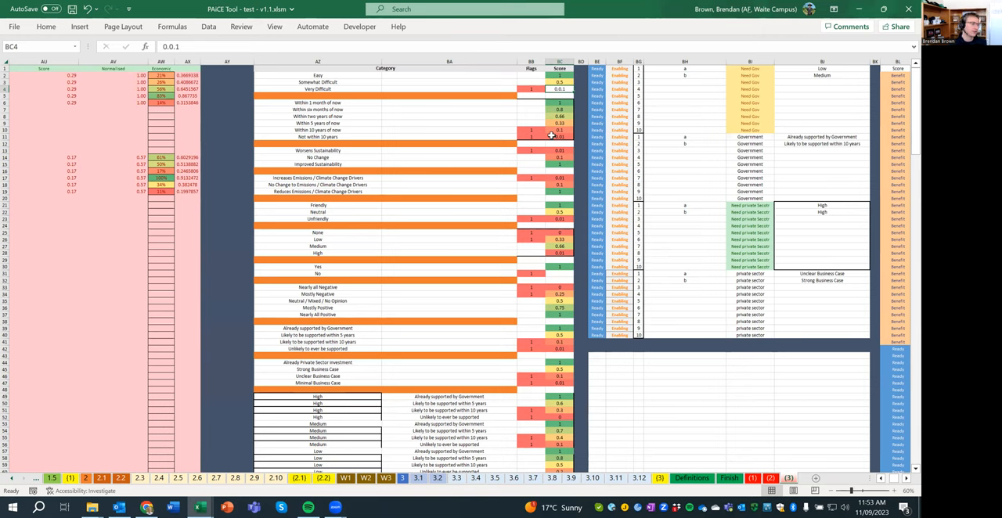
{"action": "mouse_move", "coordinate": [327, 165]}
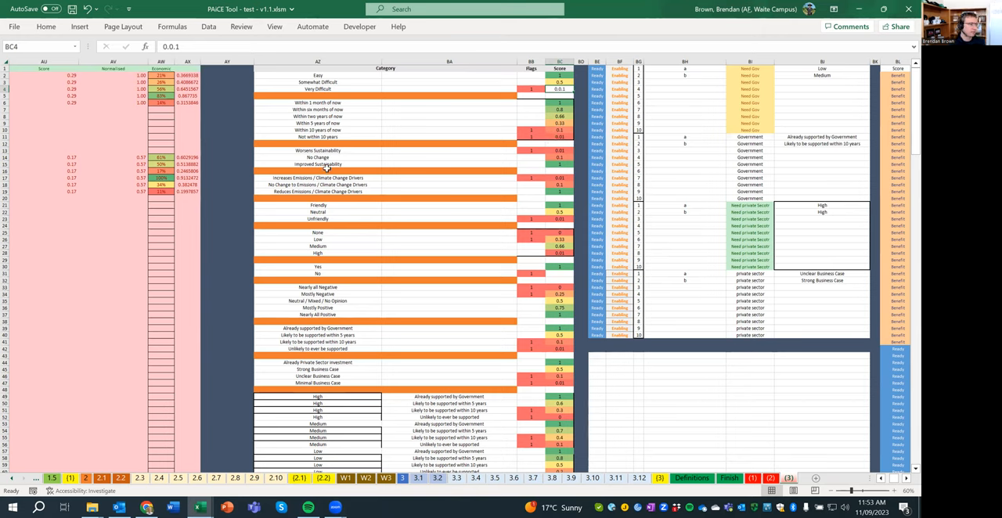
{"action": "mouse_move", "coordinate": [318, 113]}
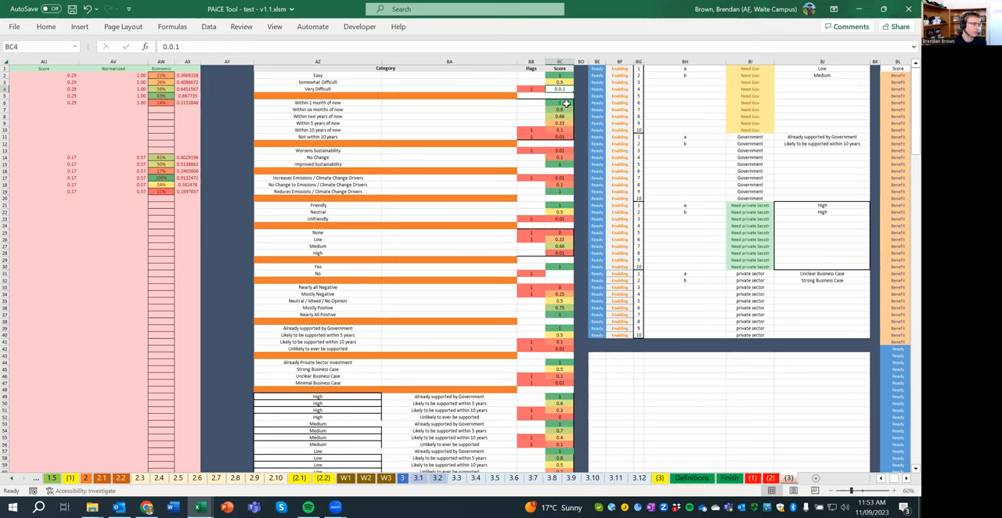
{"action": "mouse_move", "coordinate": [348, 118]}
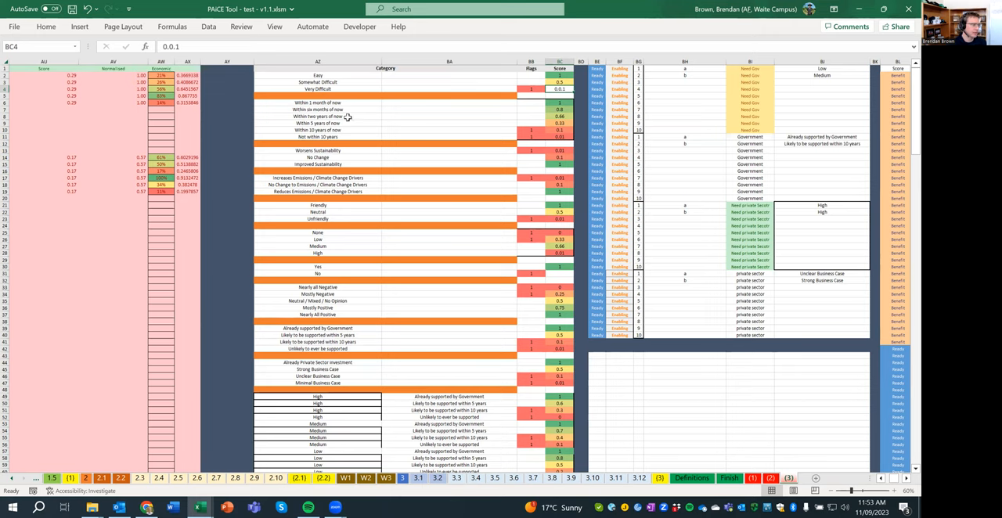
{"action": "mouse_move", "coordinate": [510, 103]}
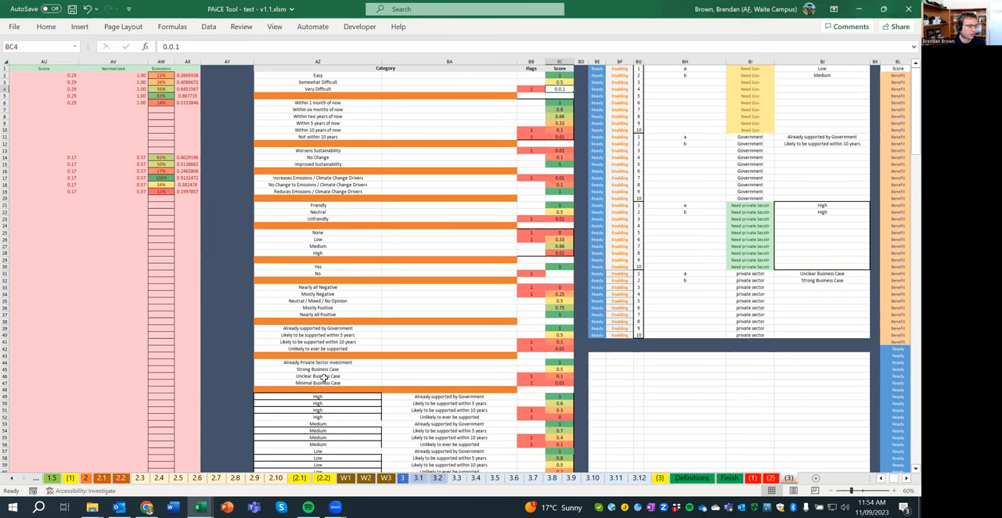
Step: Scroll down to the High/Medium/Low support combination scores and colour legend
{"action": "scroll", "scroll_direction": "down", "scroll_amount": 3}
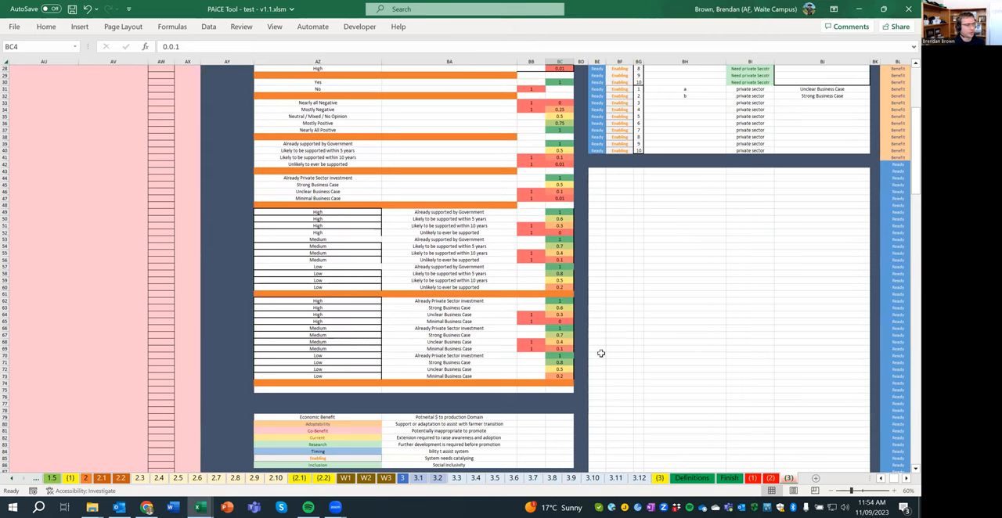
{"action": "mouse_move", "coordinate": [317, 219]}
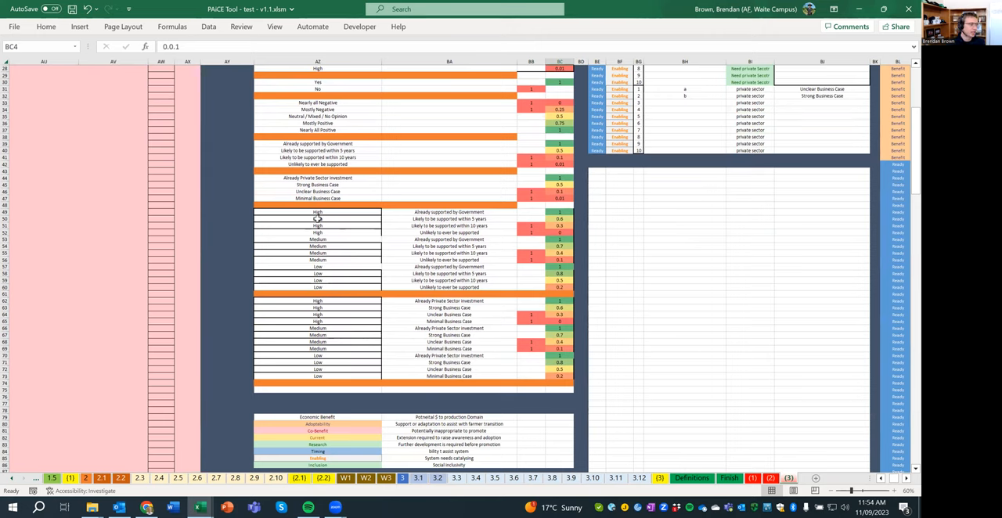
{"action": "mouse_move", "coordinate": [361, 294]}
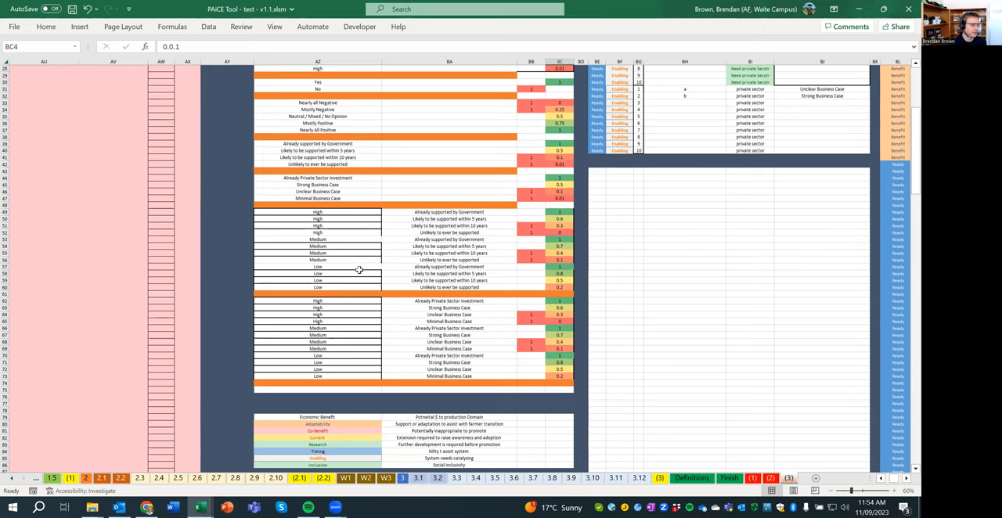
{"action": "mouse_move", "coordinate": [532, 285]}
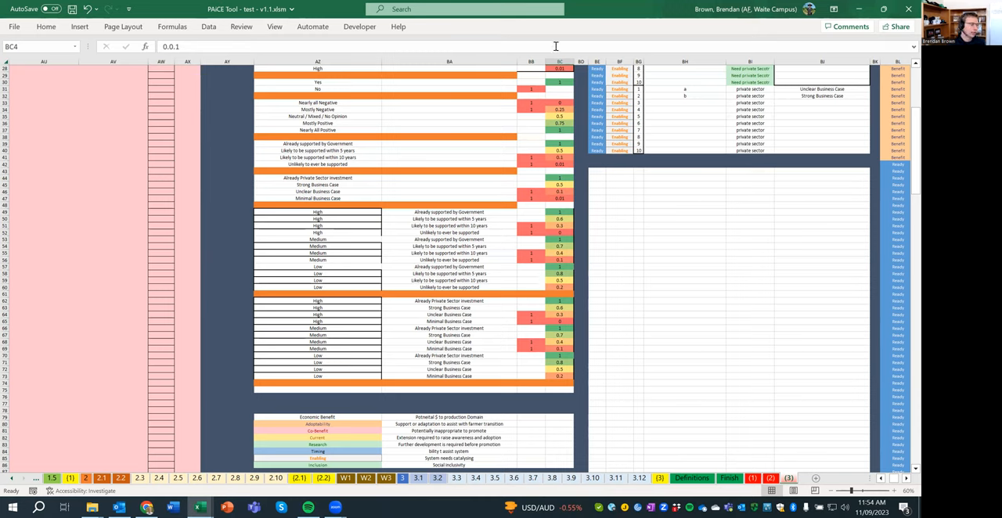
{"action": "mouse_move", "coordinate": [505, 212]}
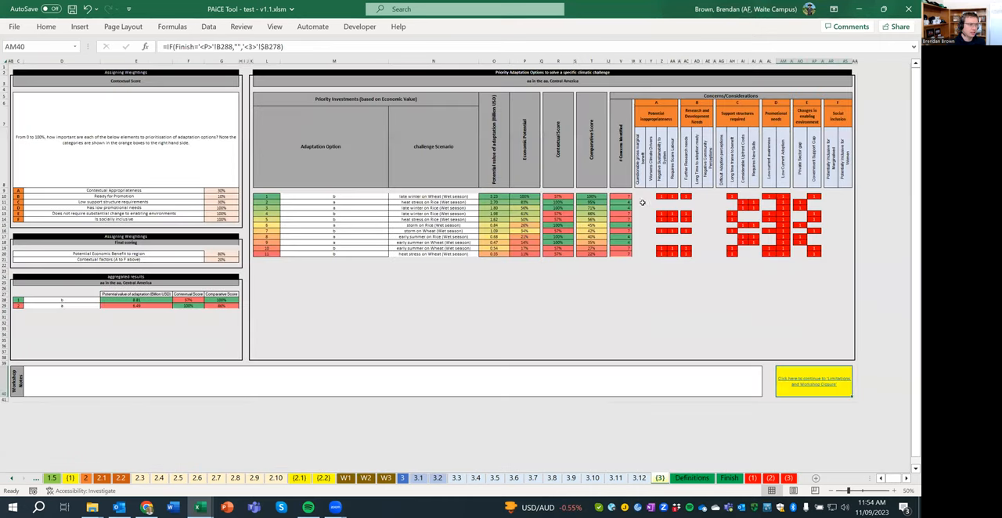
{"action": "mouse_move", "coordinate": [654, 198]}
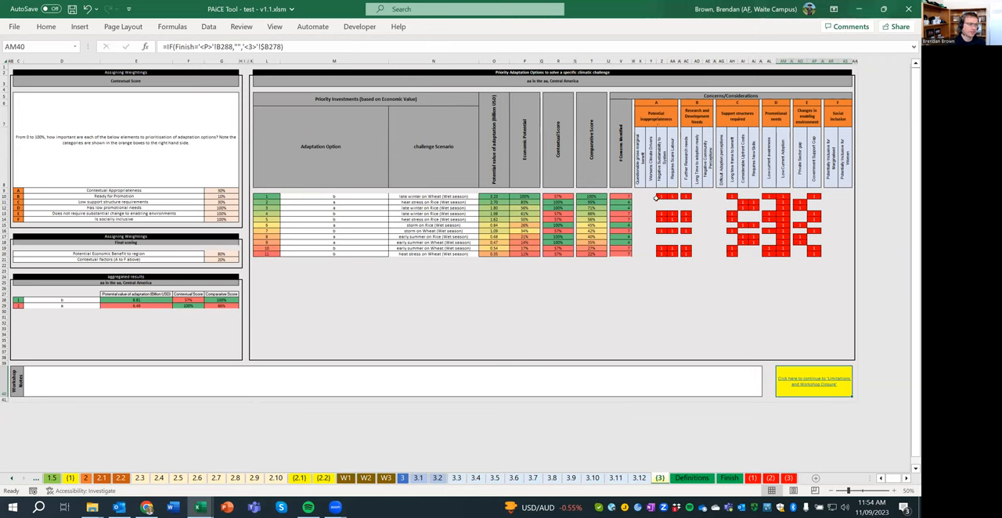
{"action": "mouse_move", "coordinate": [672, 470]}
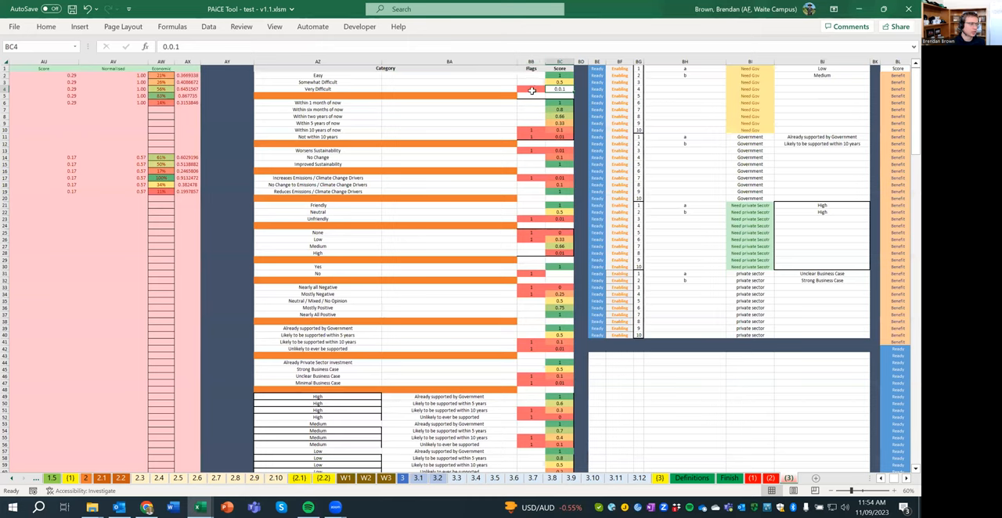
{"action": "left_click", "coordinate": [531, 88]}
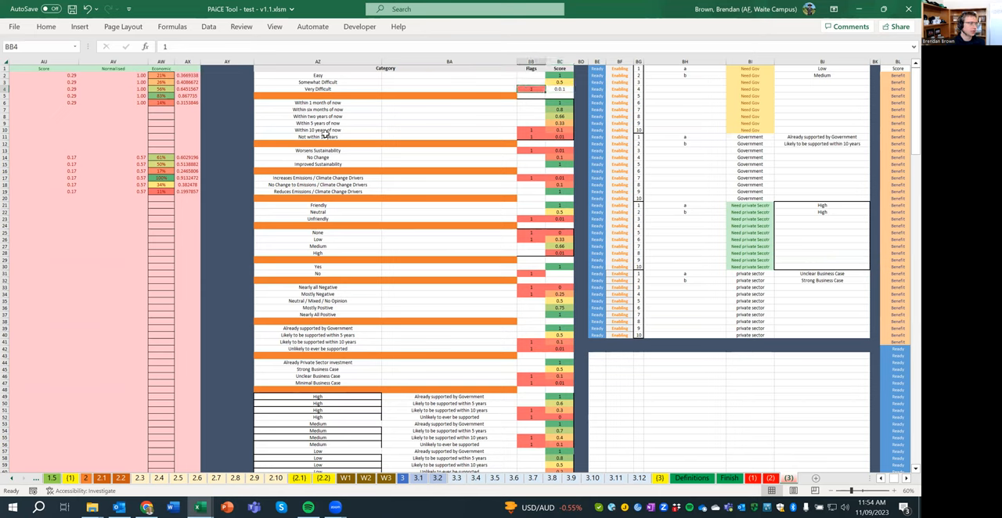
{"action": "mouse_move", "coordinate": [333, 131]}
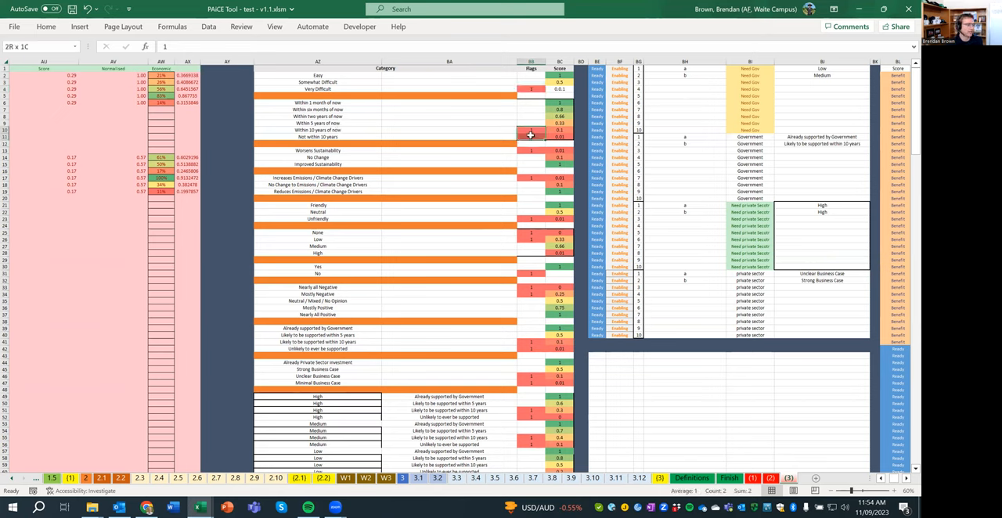
{"action": "left_click", "coordinate": [531, 137]}
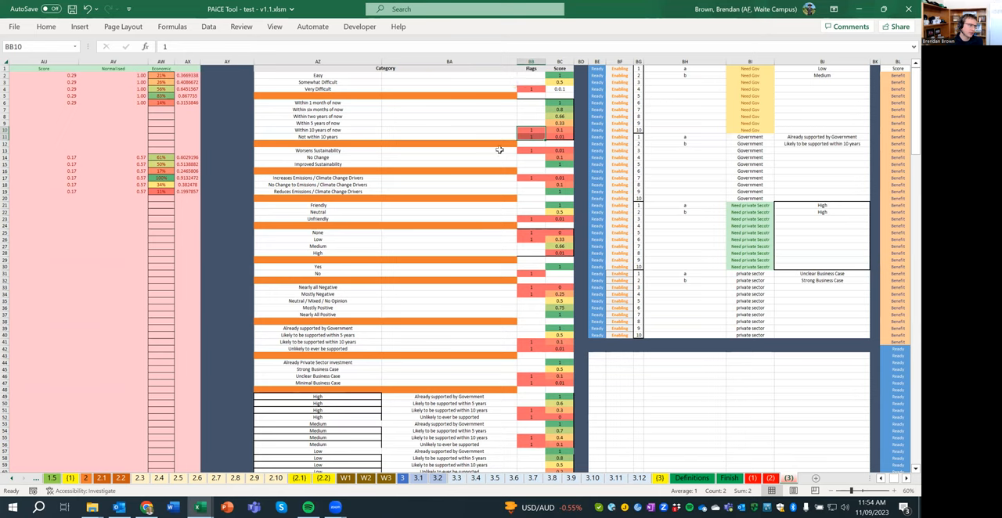
{"action": "mouse_move", "coordinate": [528, 207]}
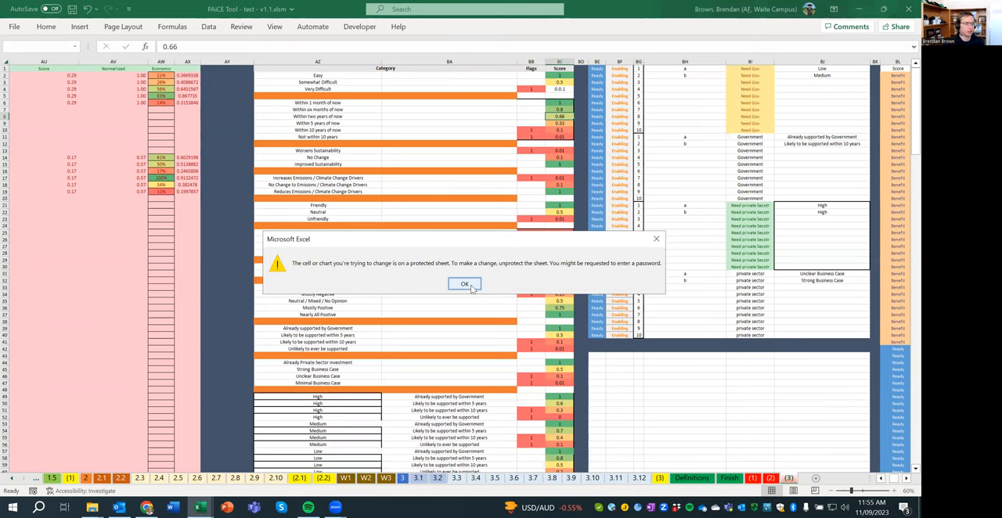
Step: Dismiss the protected-sheet warning and switch to the adaptation options results sheet
{"action": "left_click", "coordinate": [463, 283]}
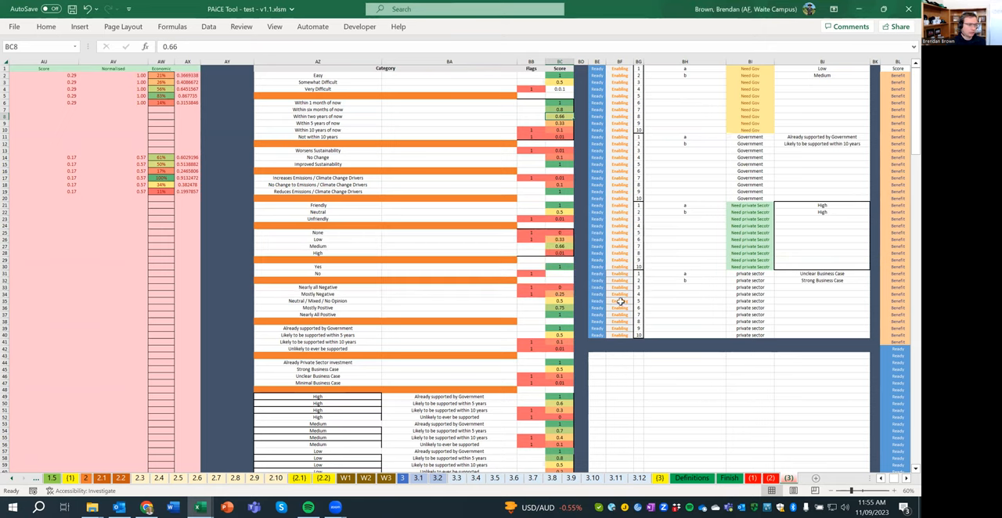
{"action": "mouse_move", "coordinate": [721, 196]}
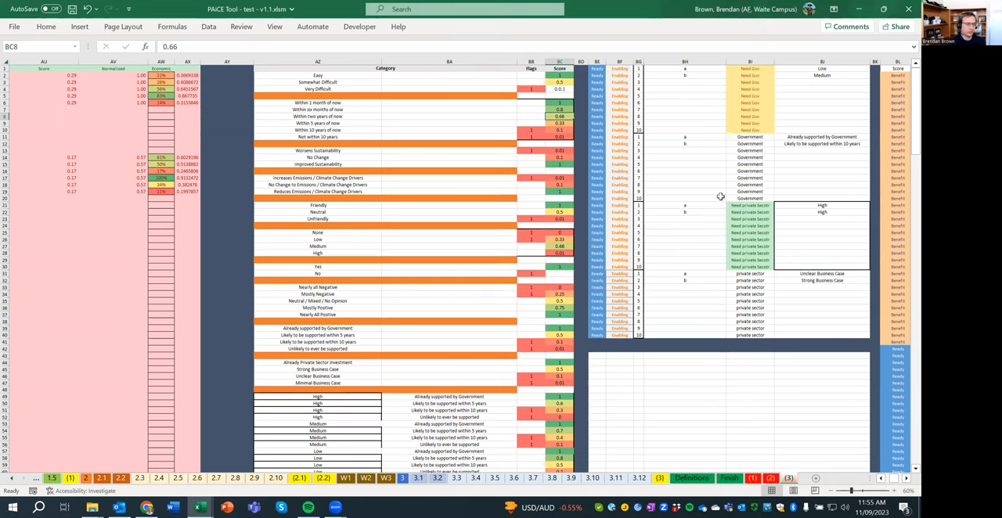
{"action": "left_click", "coordinate": [822, 109]}
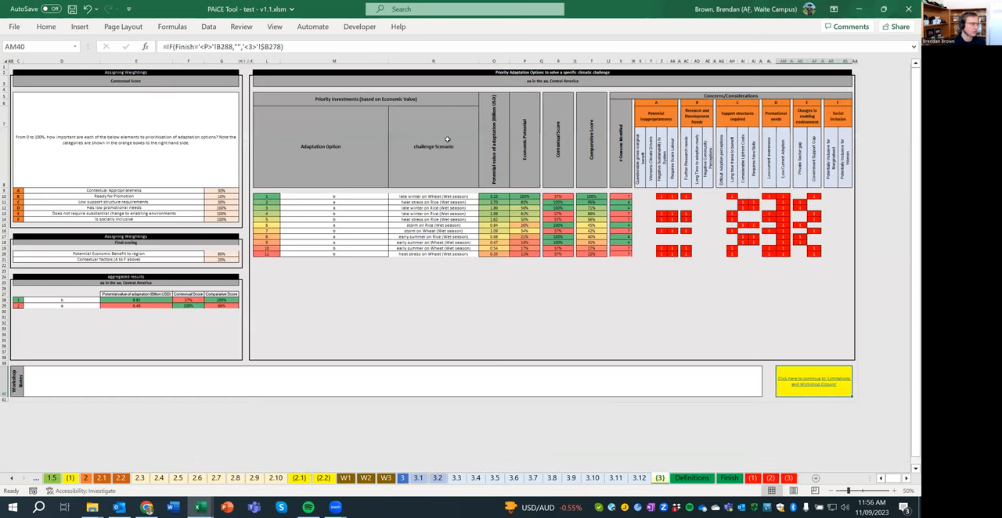
{"action": "mouse_move", "coordinate": [227, 368]}
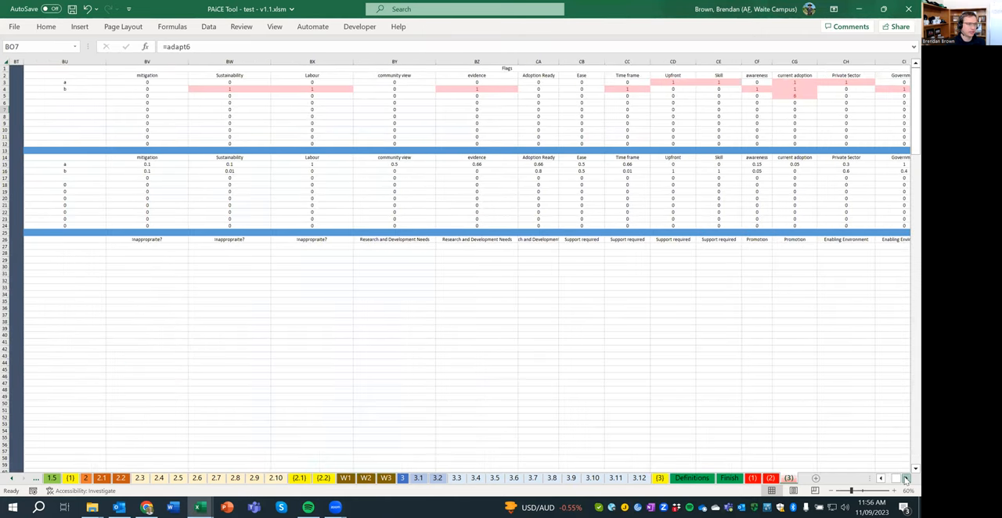
Step: Scroll right to columns CF–DA showing category concern counts and option scores
{"action": "scroll", "scroll_direction": "right", "scroll_amount": 3}
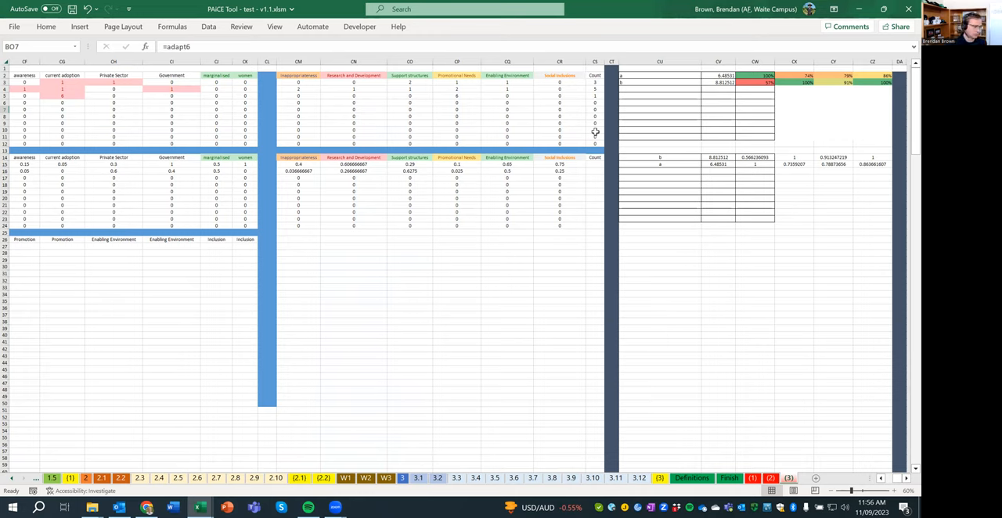
{"action": "mouse_move", "coordinate": [724, 299]}
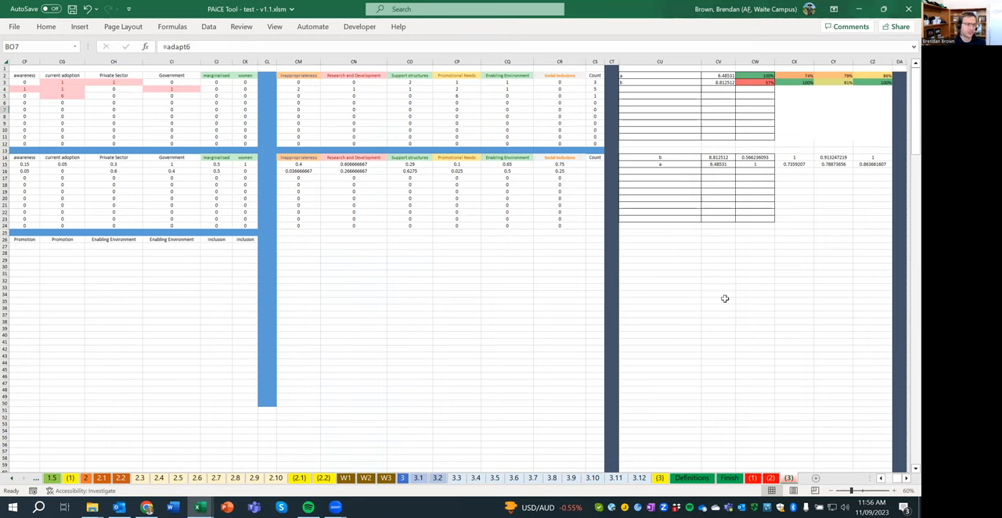
{"action": "mouse_move", "coordinate": [765, 468]}
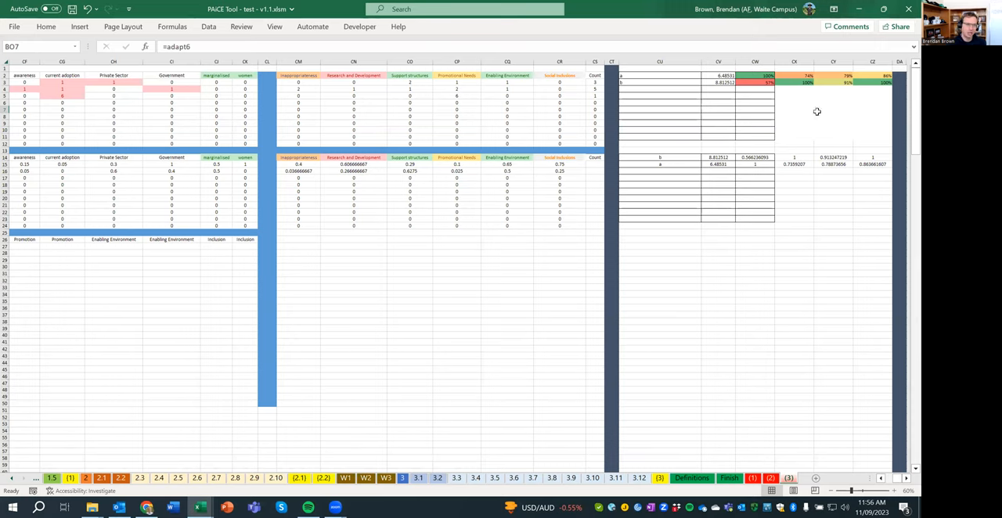
{"action": "mouse_move", "coordinate": [860, 96]}
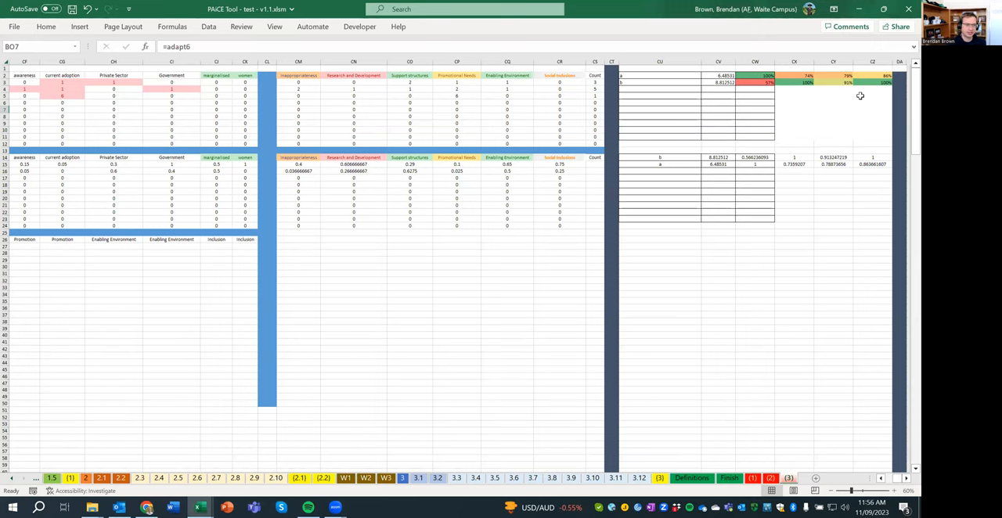